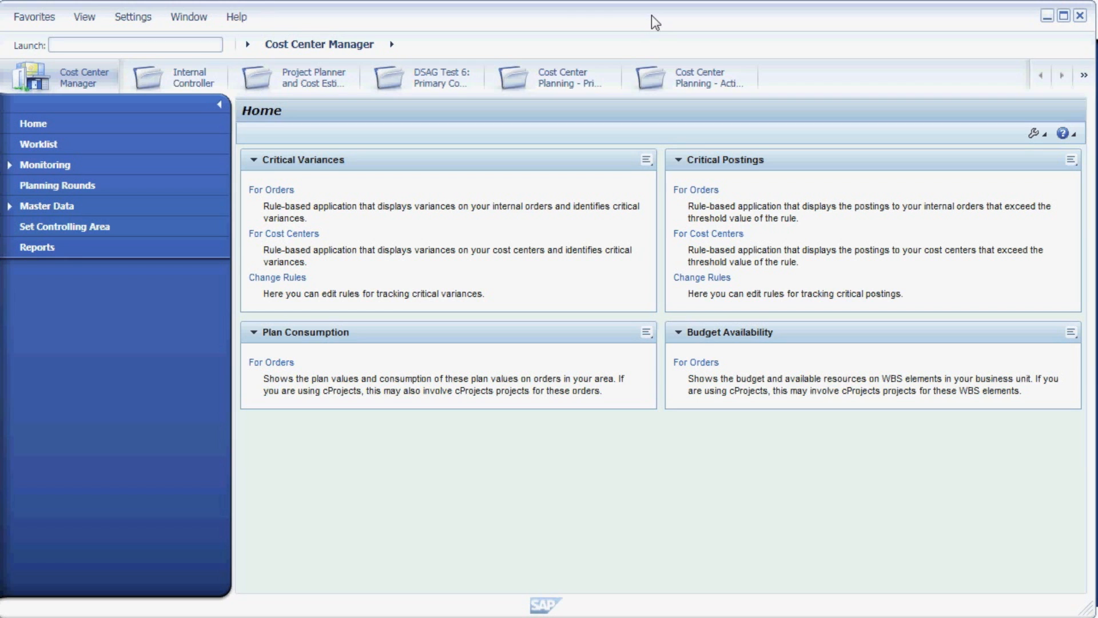
mouse_move(84, 91)
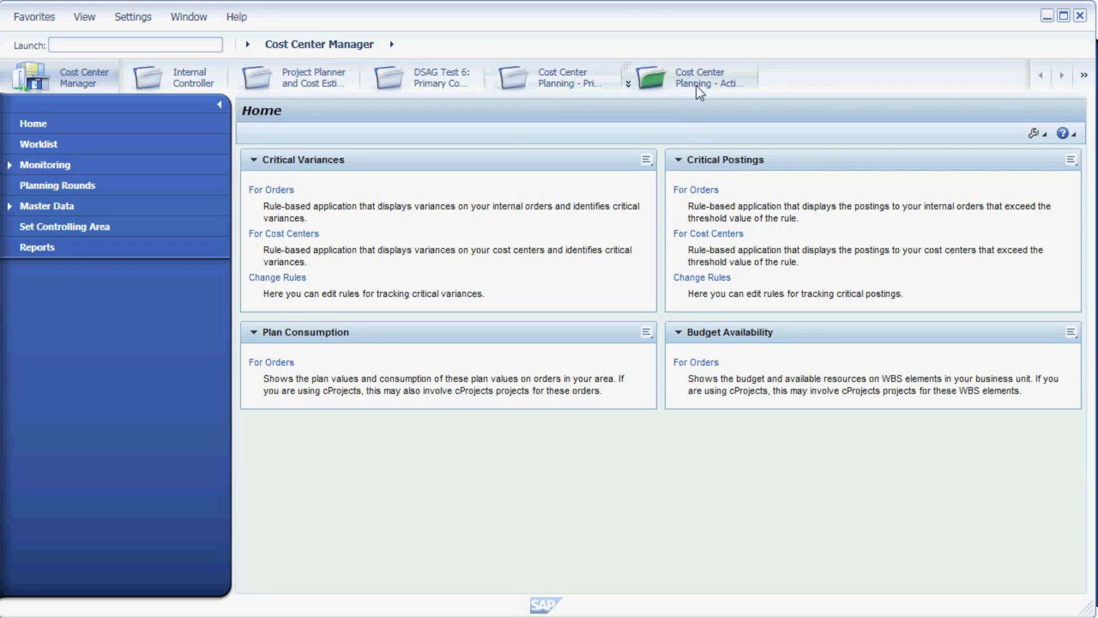
mouse_move(428, 77)
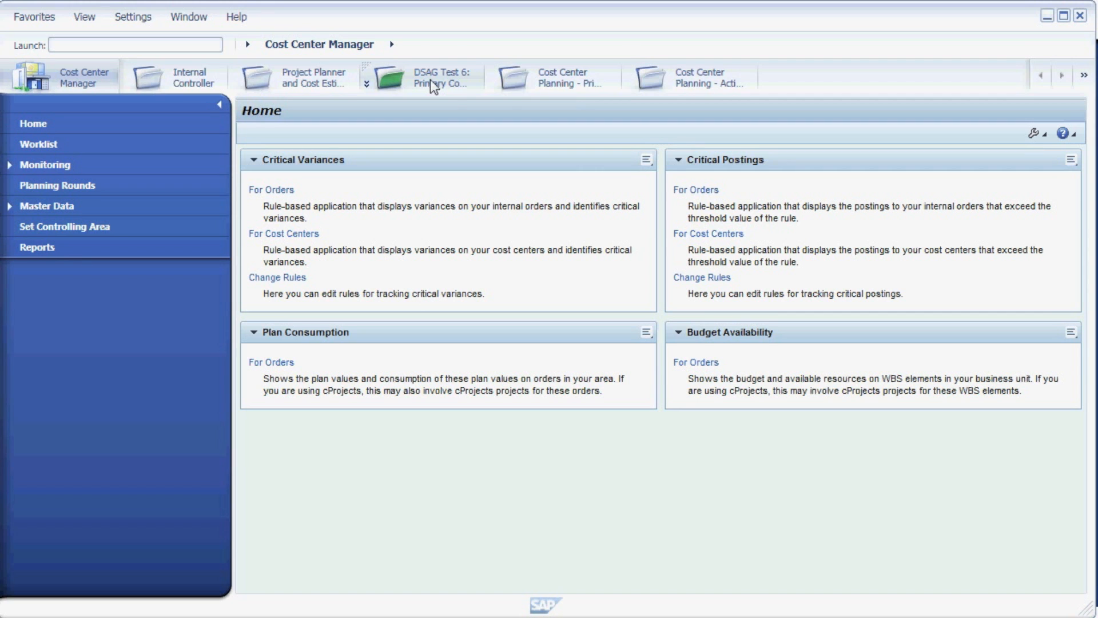
Step: Open the DSAG Test 6 Primary Cost Planning selection form and show the Version operator options
left_click(421, 77)
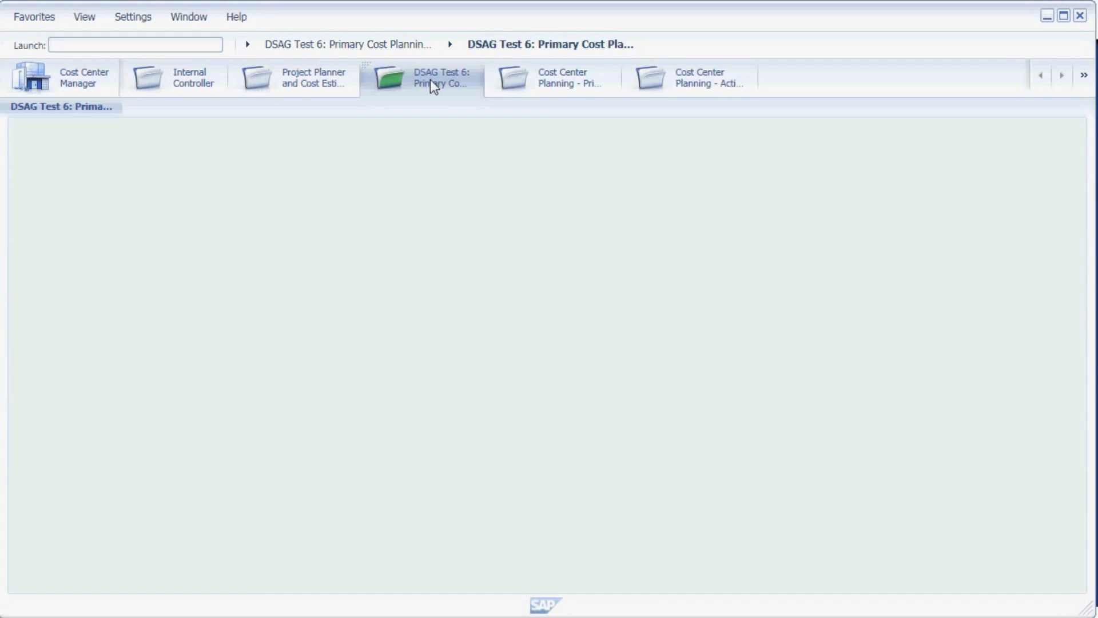
left_click(421, 77)
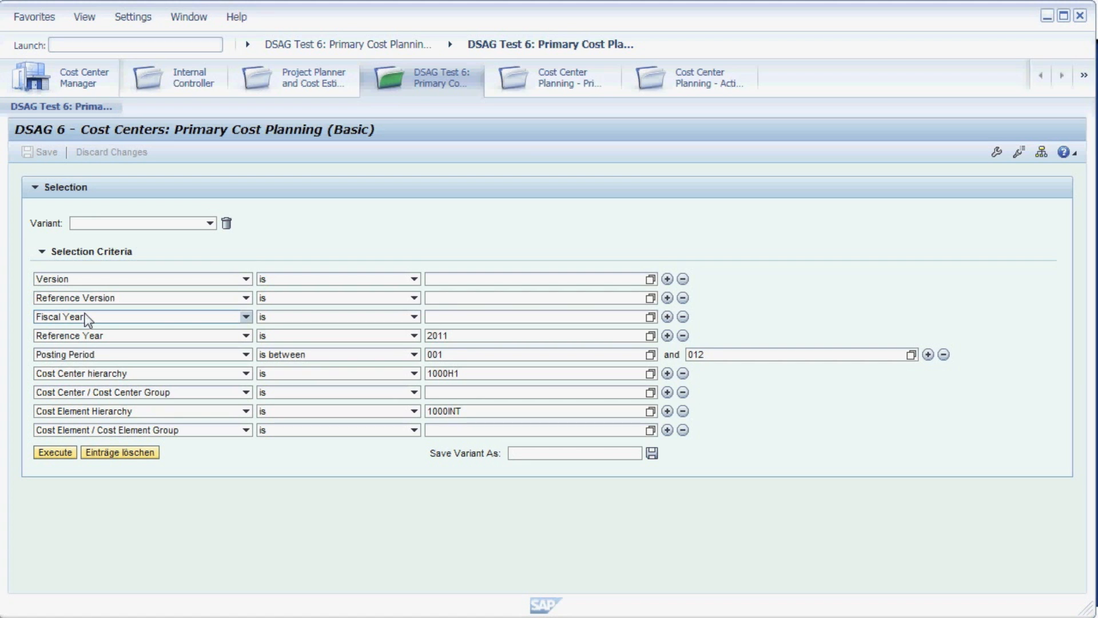
mouse_move(116, 353)
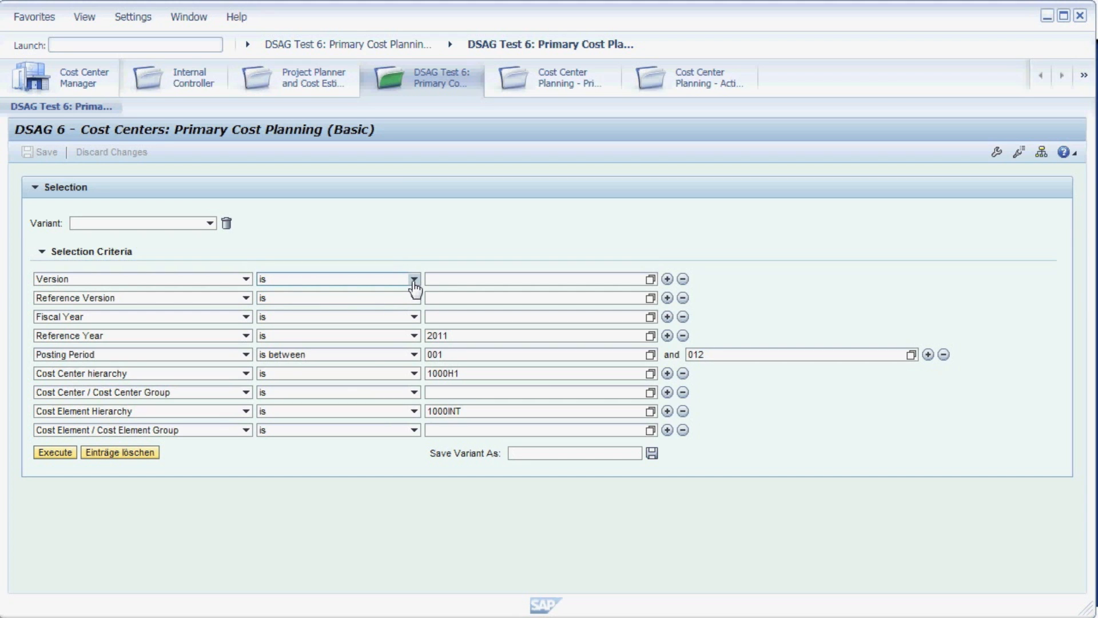
left_click(412, 279)
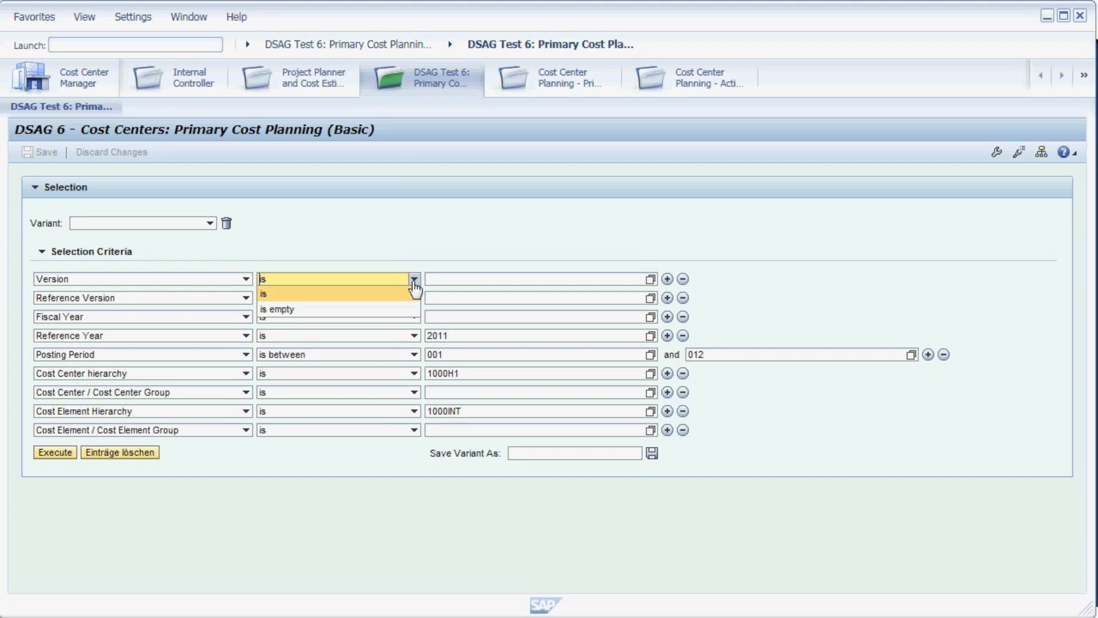
mouse_move(278, 309)
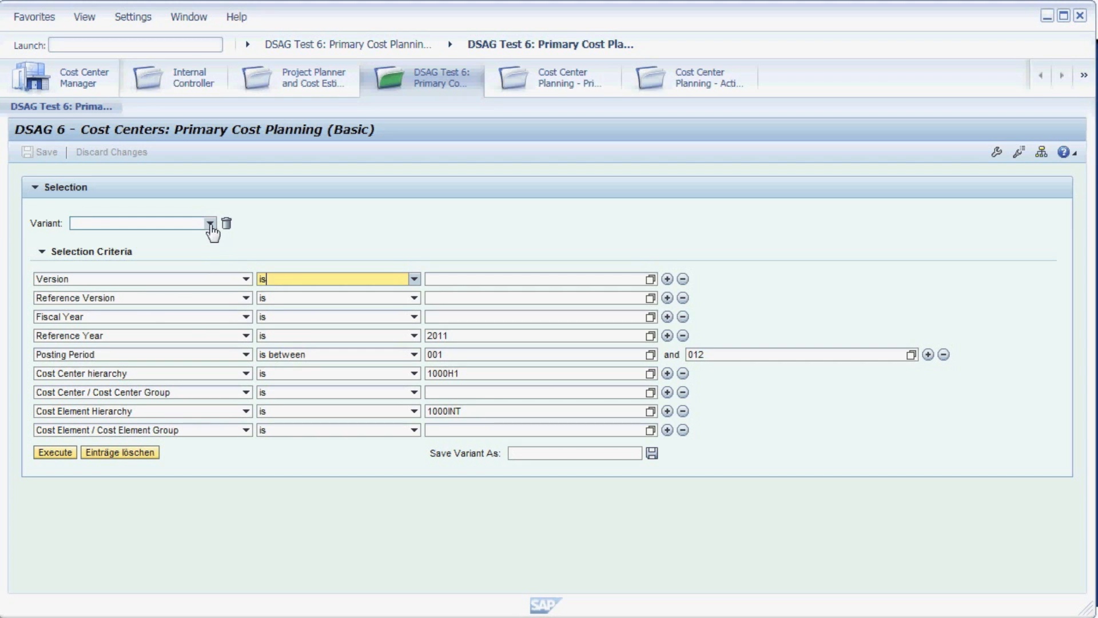
Step: Load the test-mm variant: version 0, fiscal year 2012, cost center group 1000/4277
left_click(211, 222)
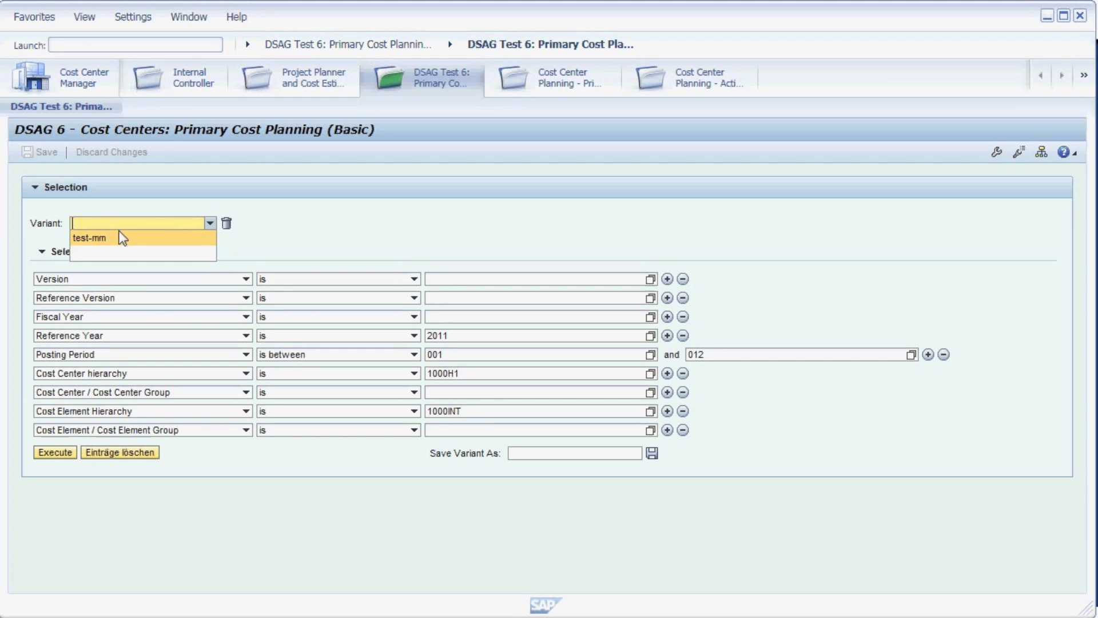
mouse_move(115, 241)
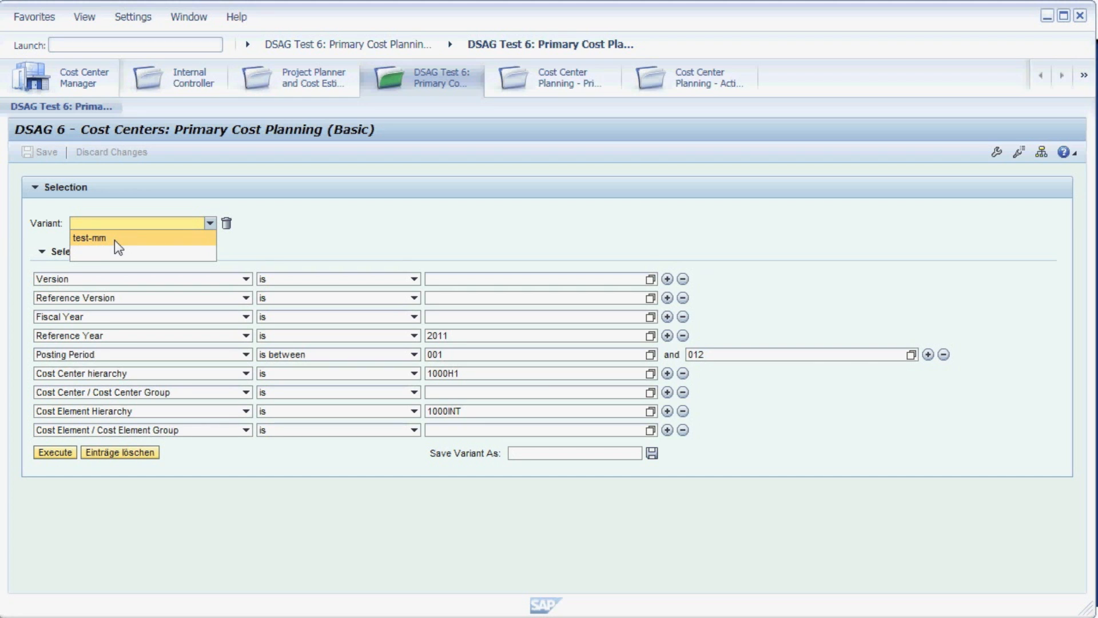
left_click(90, 237)
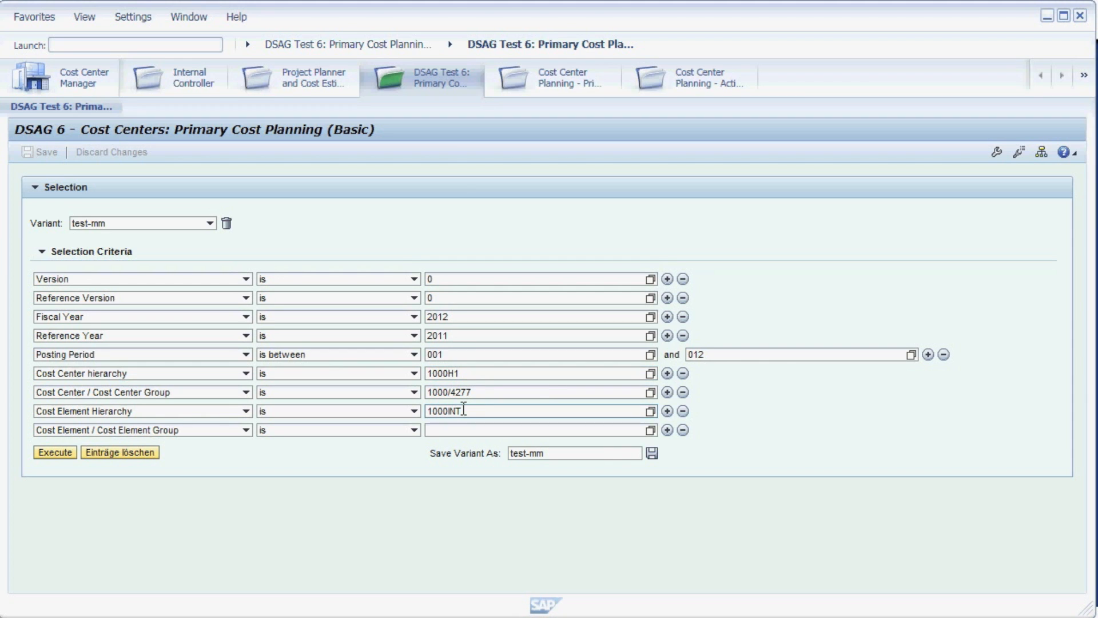
left_click(574, 453)
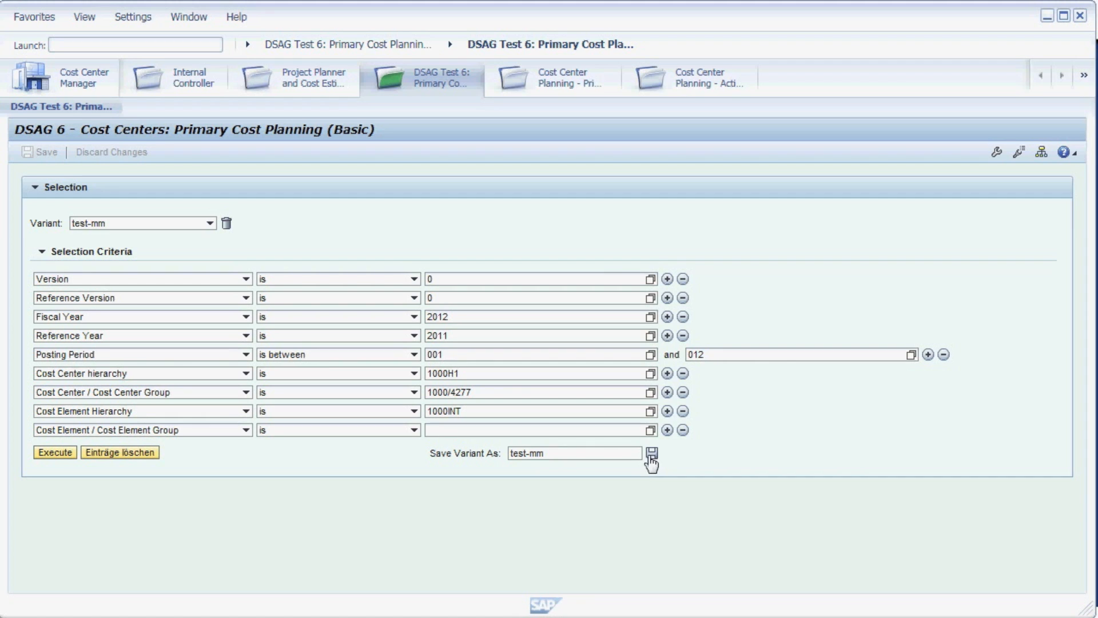
mouse_move(55, 451)
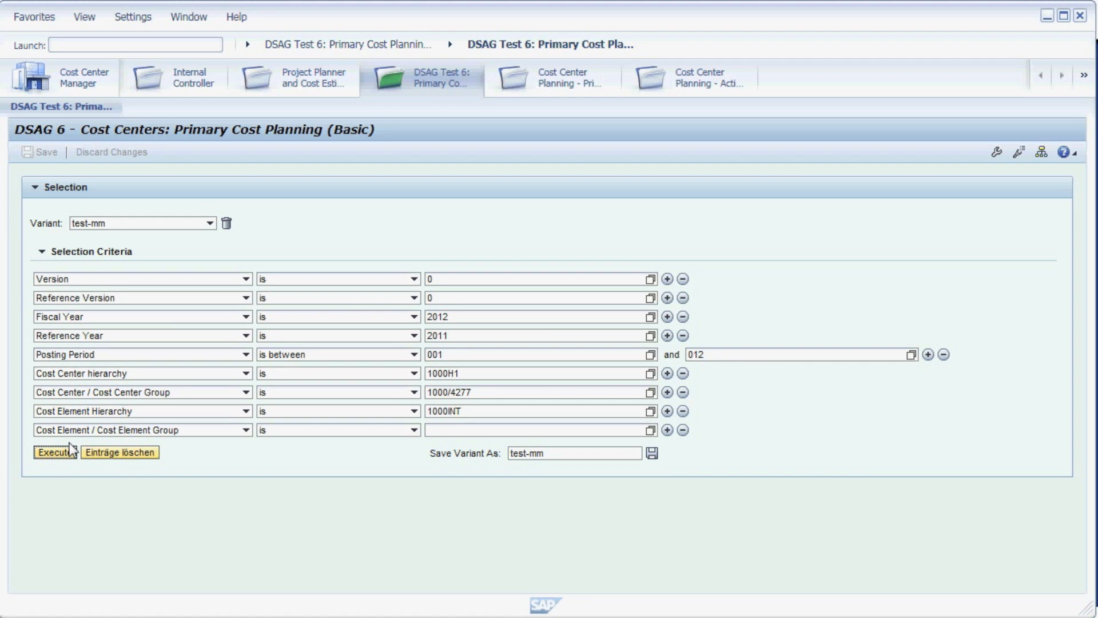
Step: Run the yearly planning report and expand 1000INT-1 down to 1000INT-1-1's cost elements
left_click(54, 452)
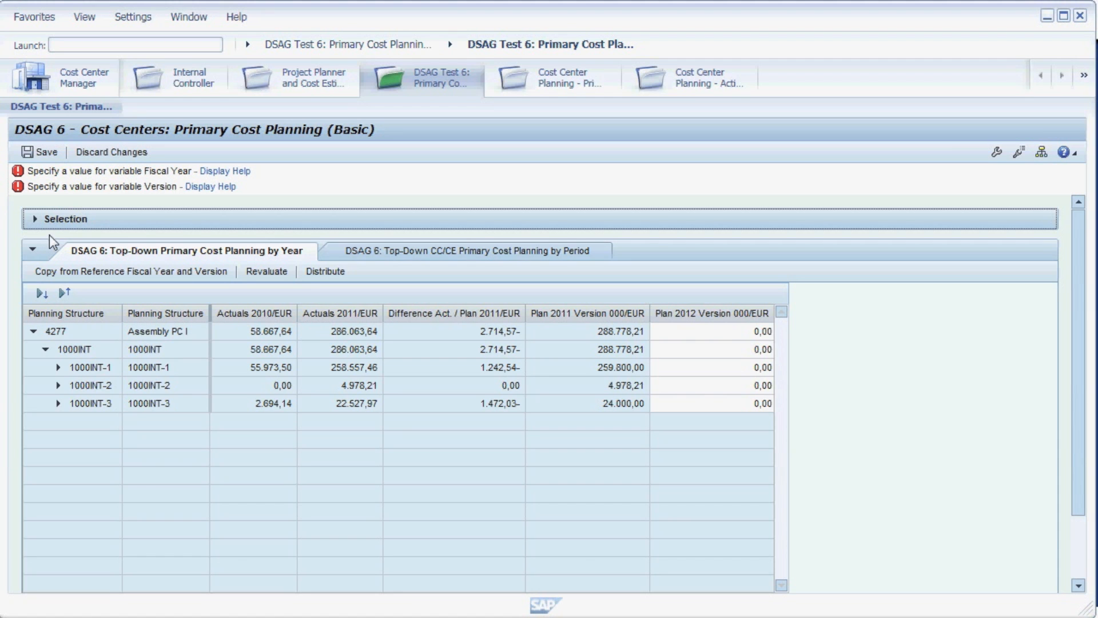
mouse_move(70, 322)
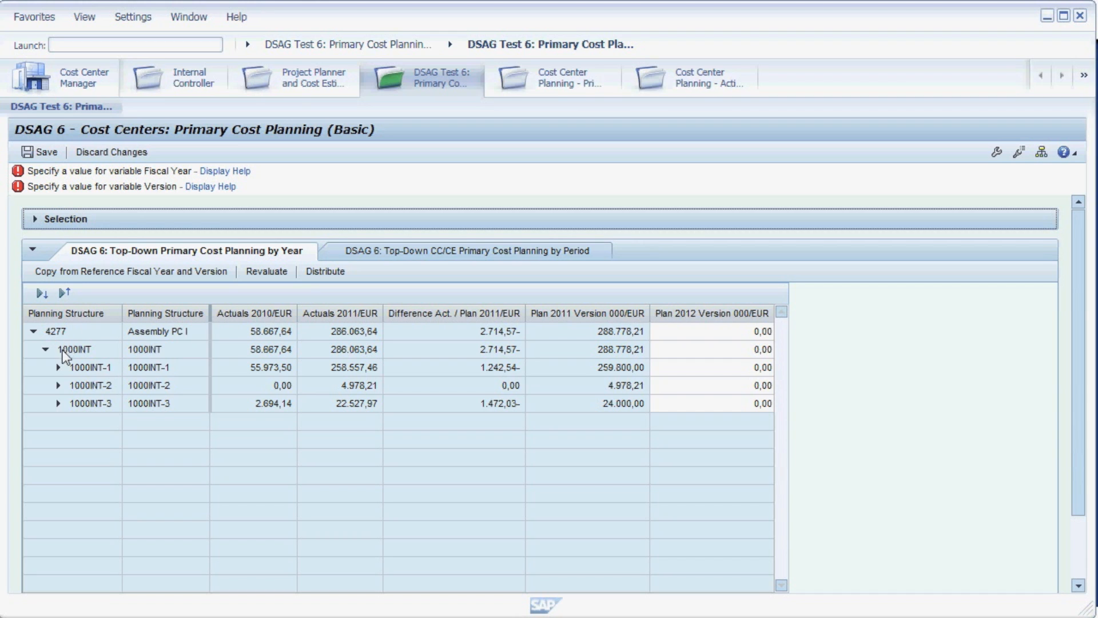
mouse_move(65, 377)
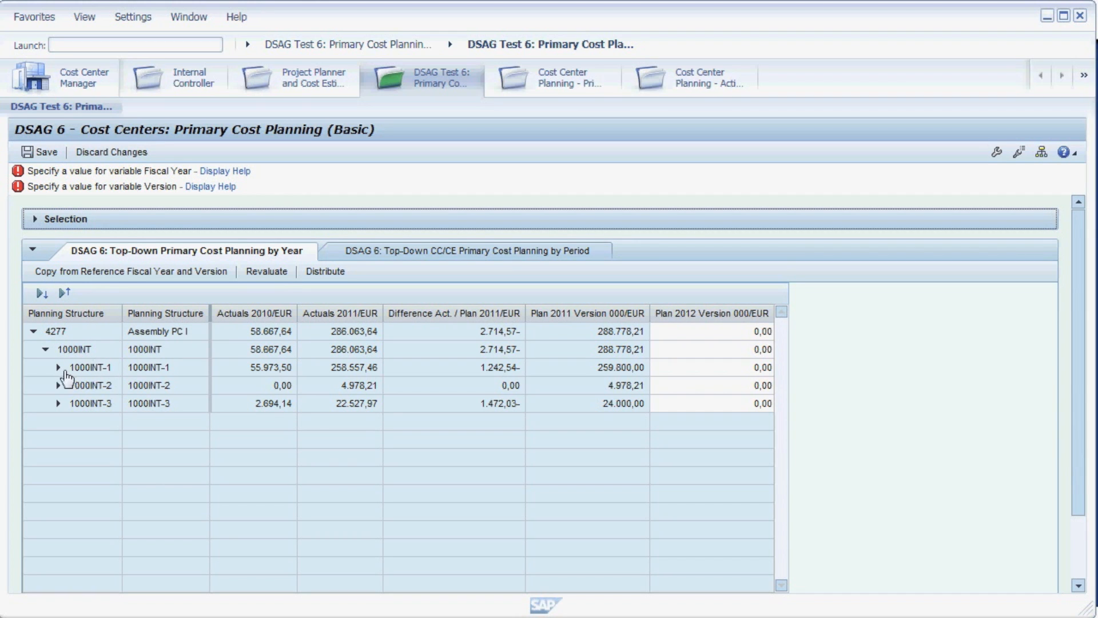
left_click(58, 366)
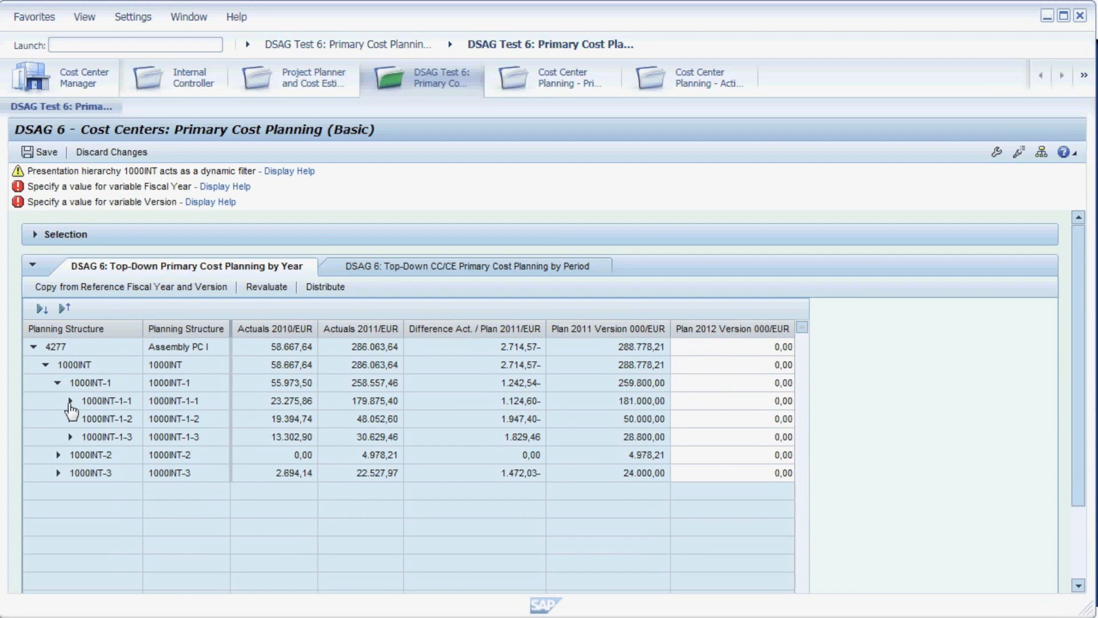
left_click(69, 400)
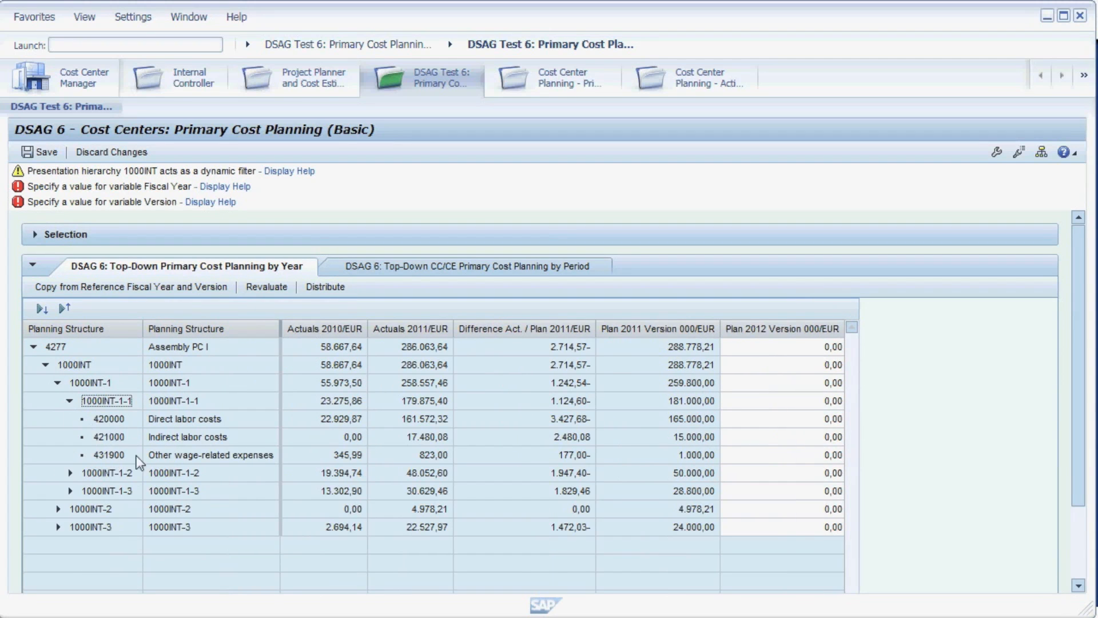
mouse_move(237, 418)
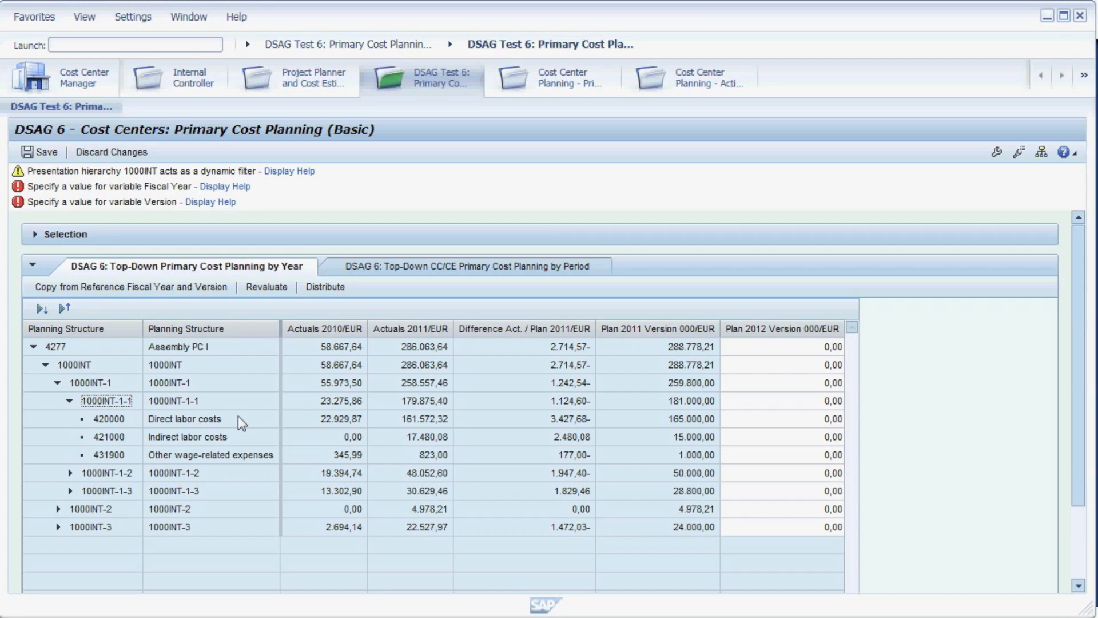
mouse_move(342, 340)
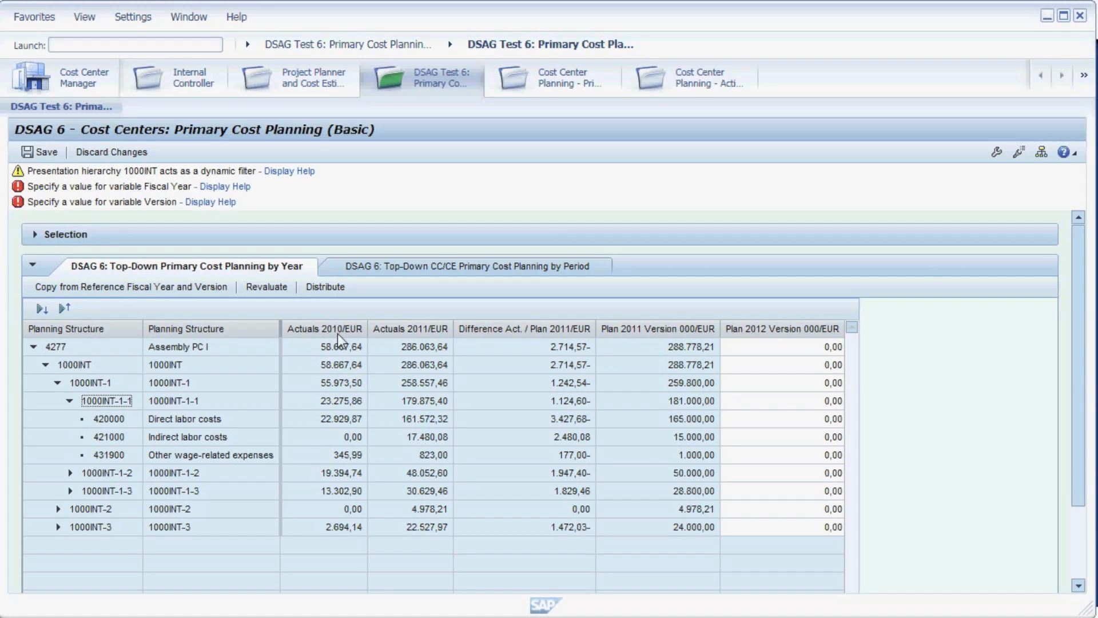
mouse_move(411, 339)
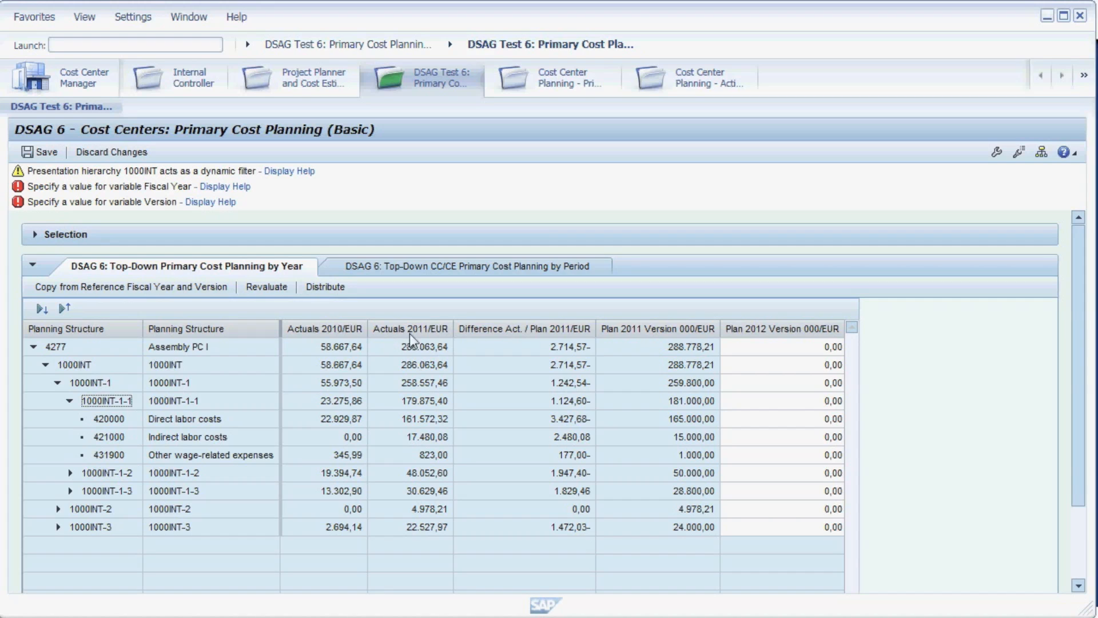
mouse_move(461, 338)
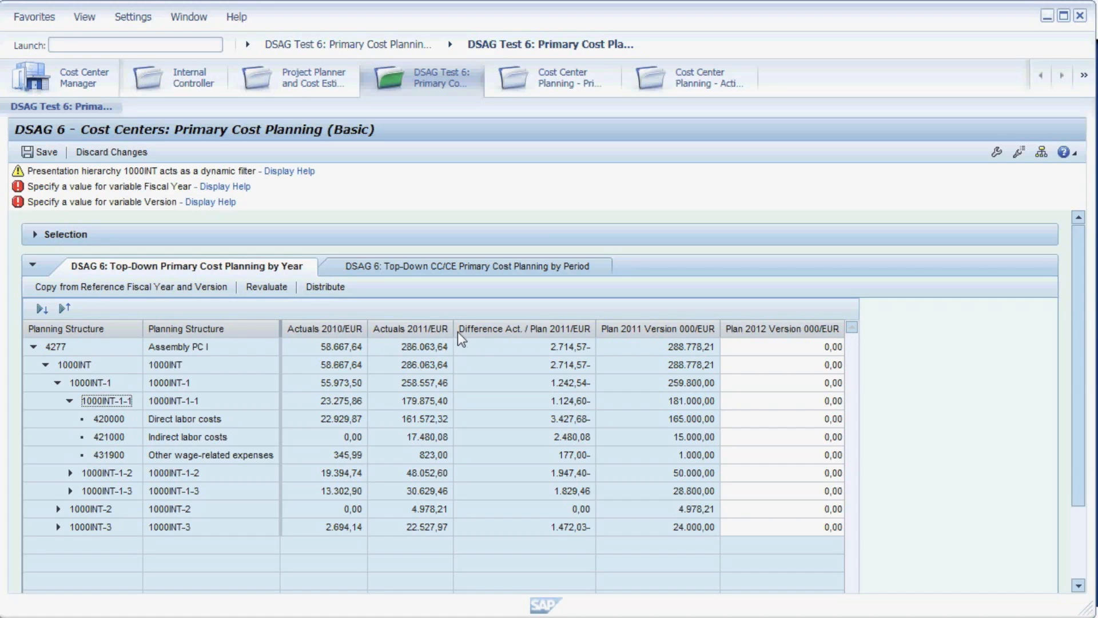
mouse_move(592, 335)
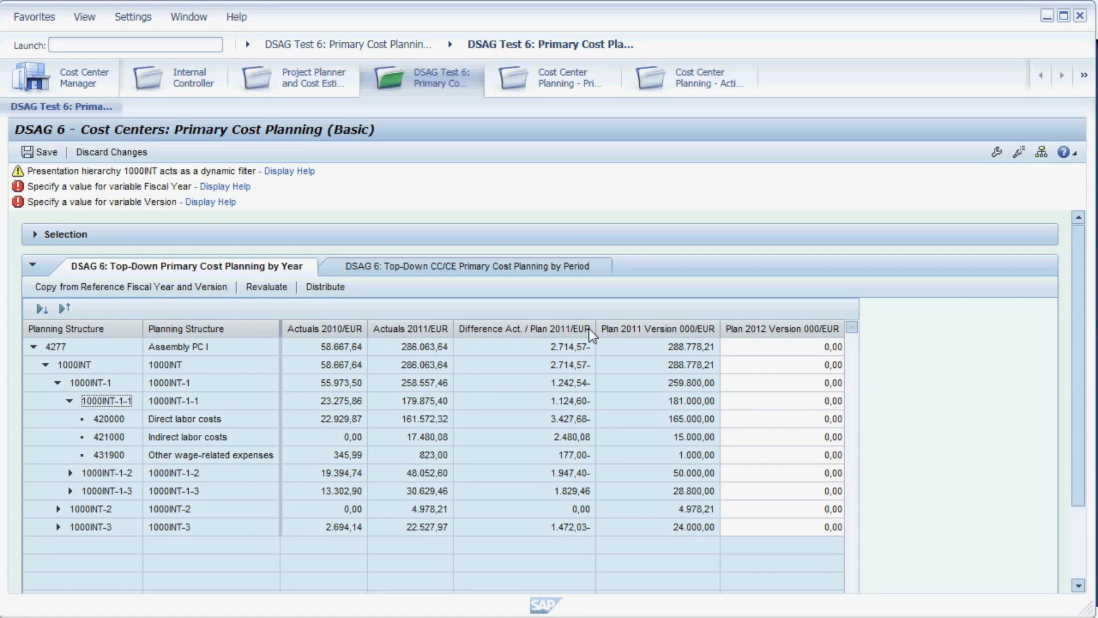
mouse_move(621, 340)
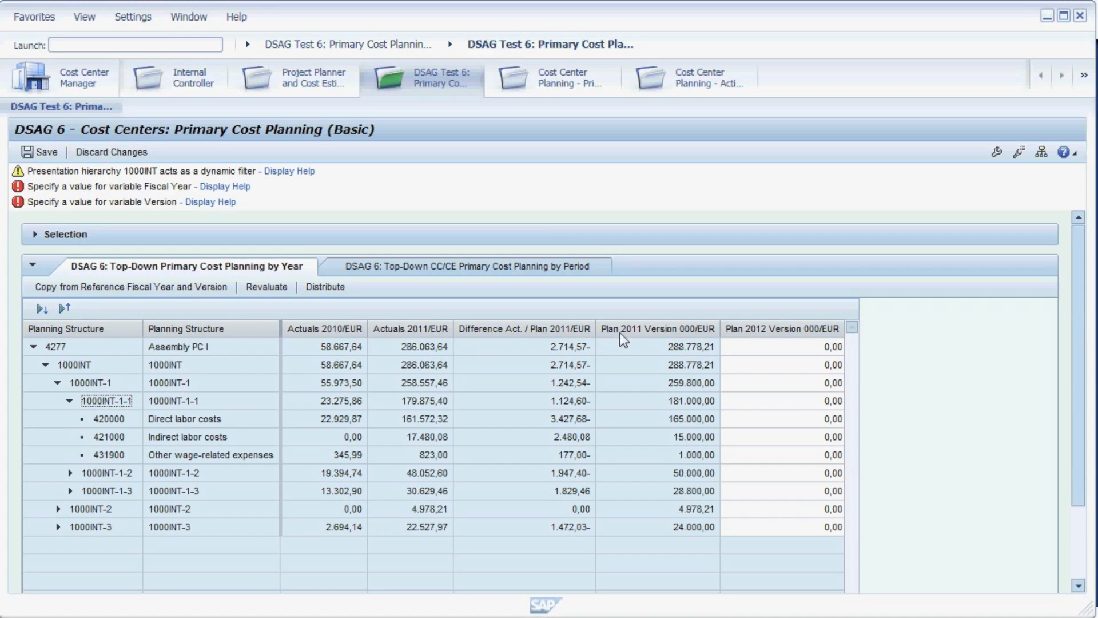
mouse_move(710, 335)
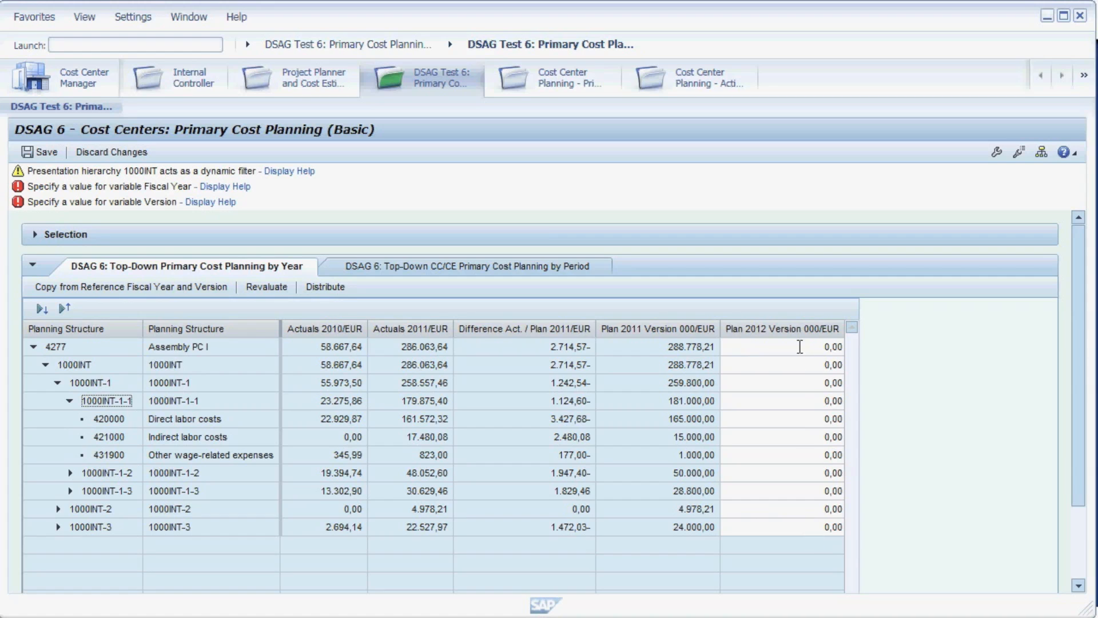
mouse_move(801, 470)
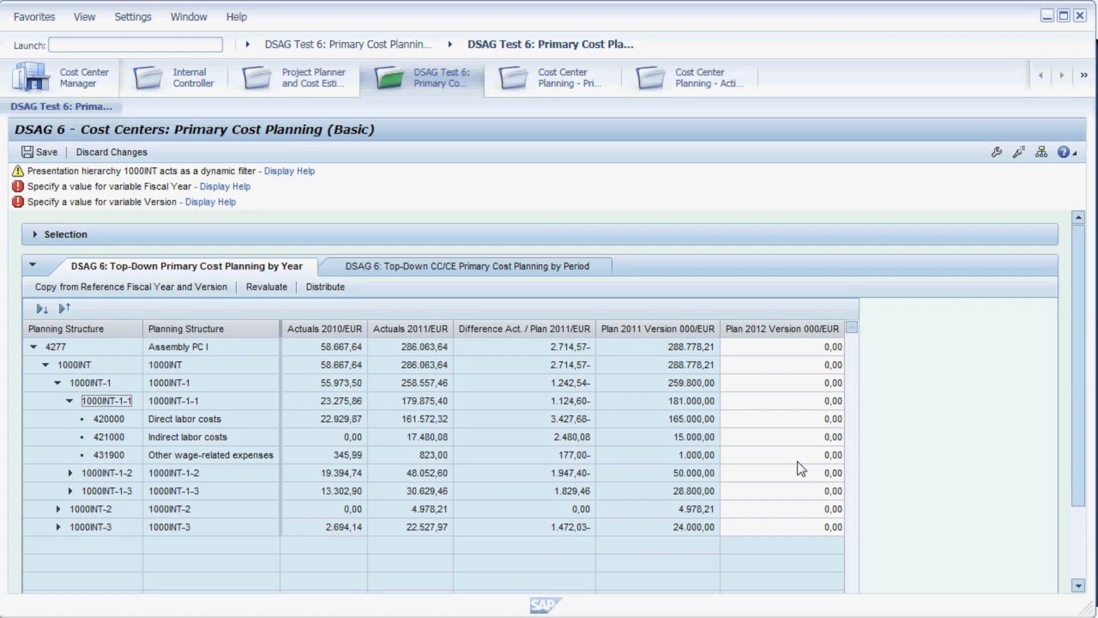
mouse_move(121, 304)
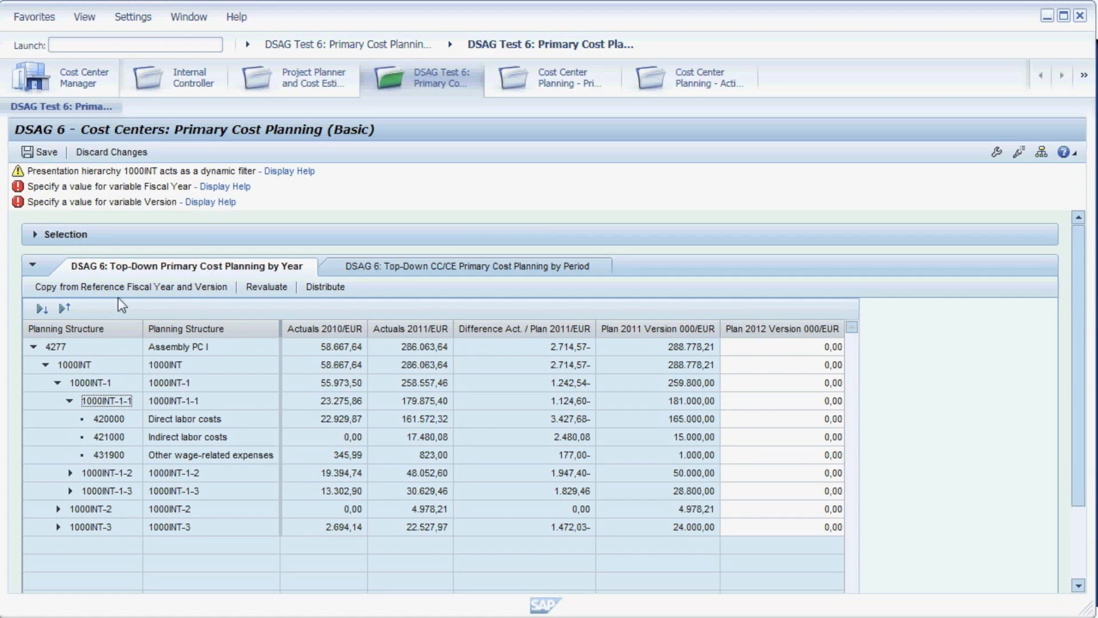
mouse_move(130, 286)
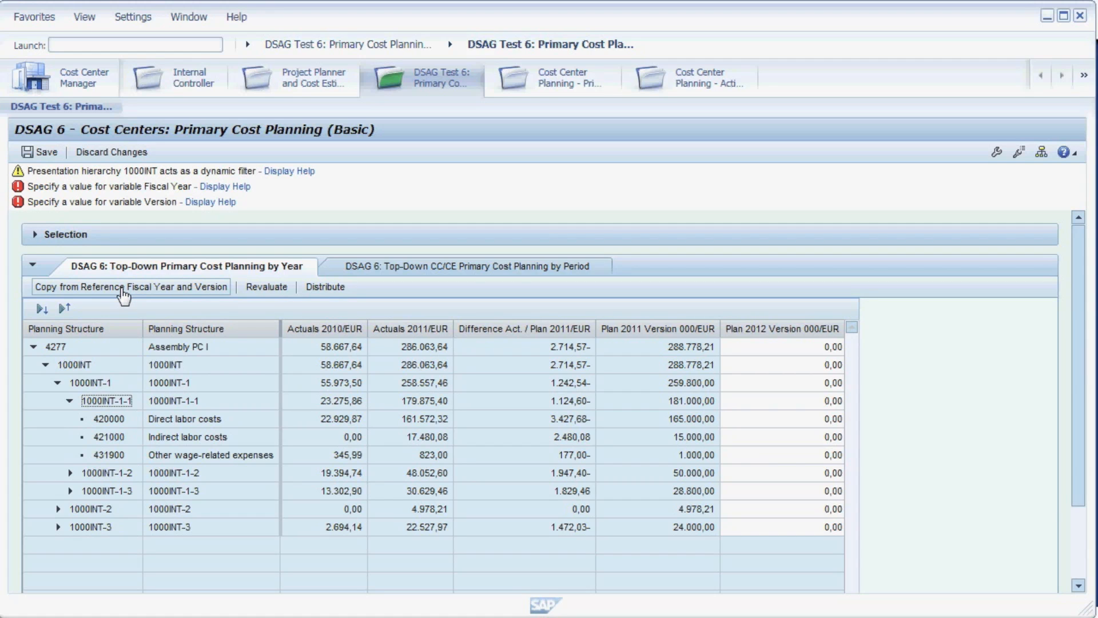
Step: Copy version 0 figures from reference fiscal year 2011 into the Plan 2012 column
left_click(130, 287)
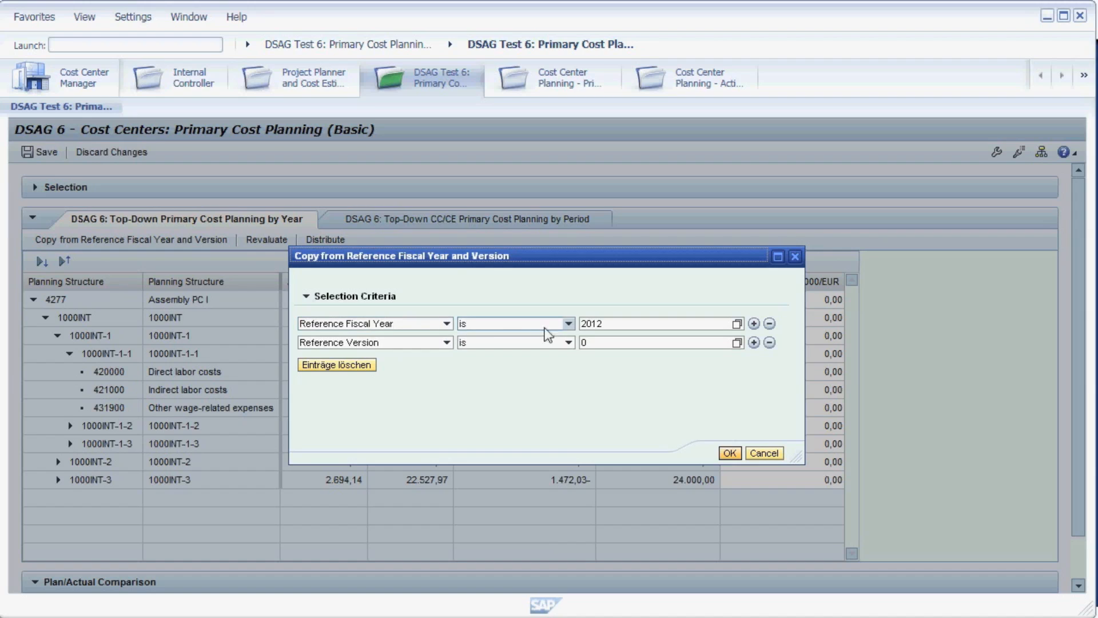
left_click(658, 323)
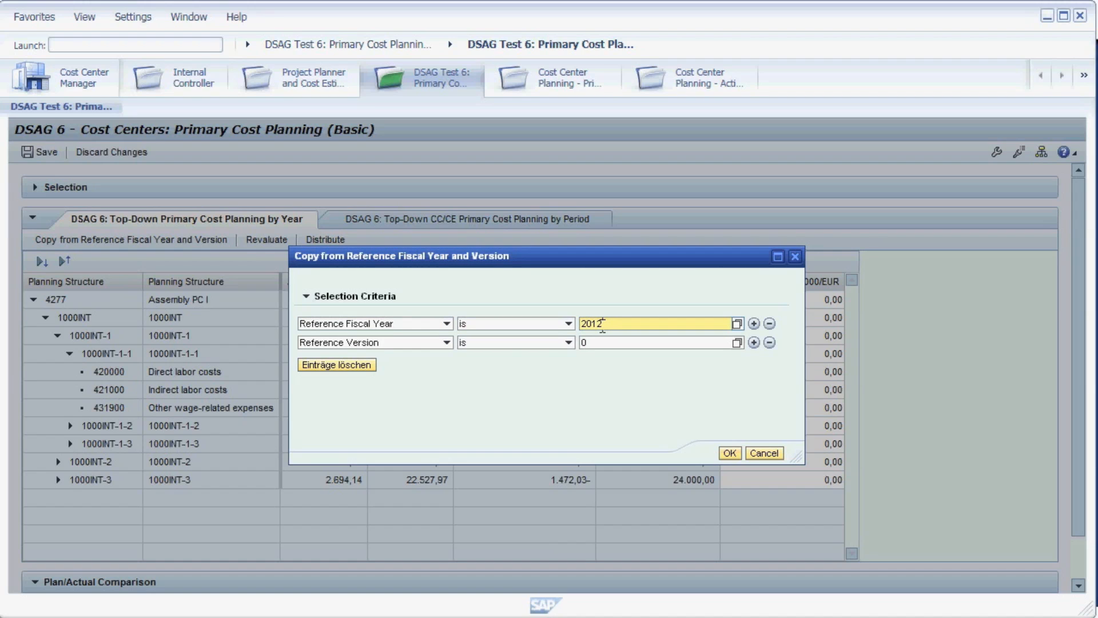
type("2011")
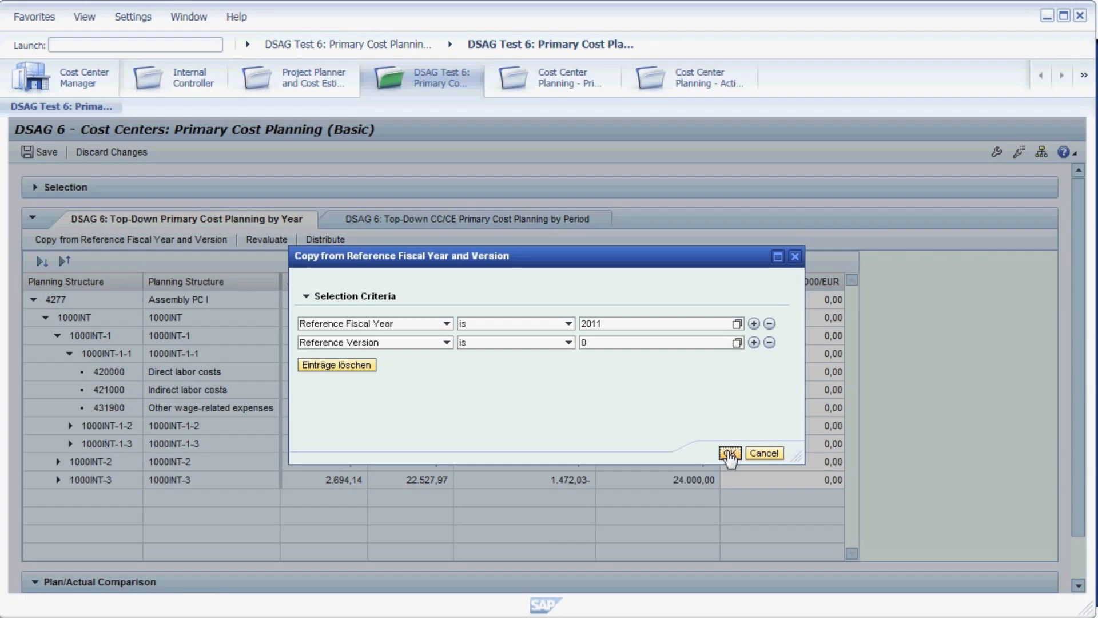
left_click(729, 453)
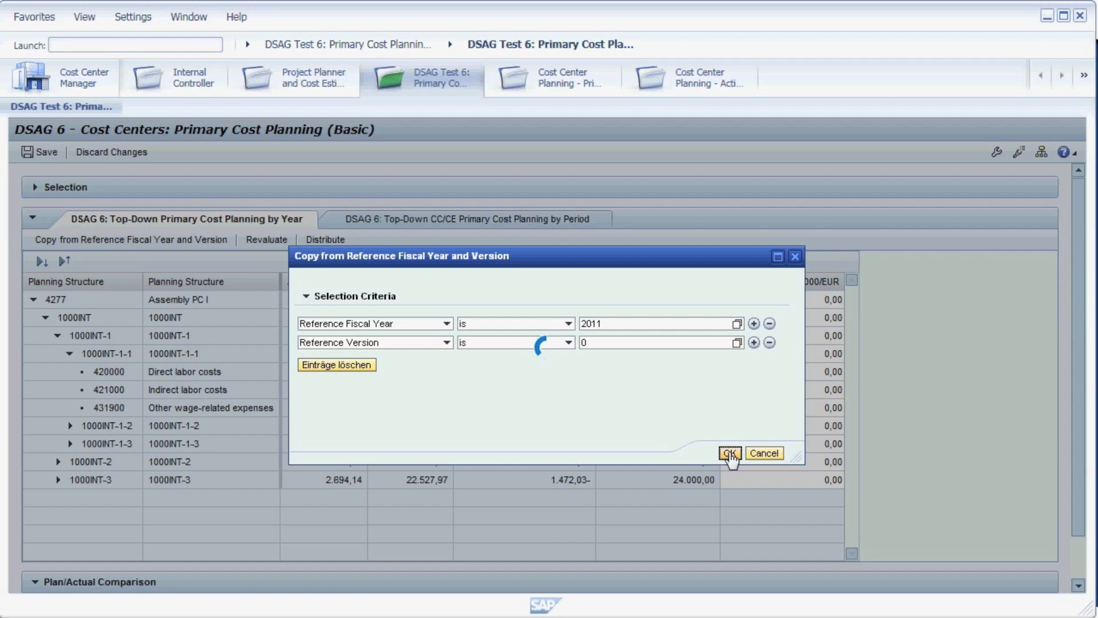
left_click(730, 452)
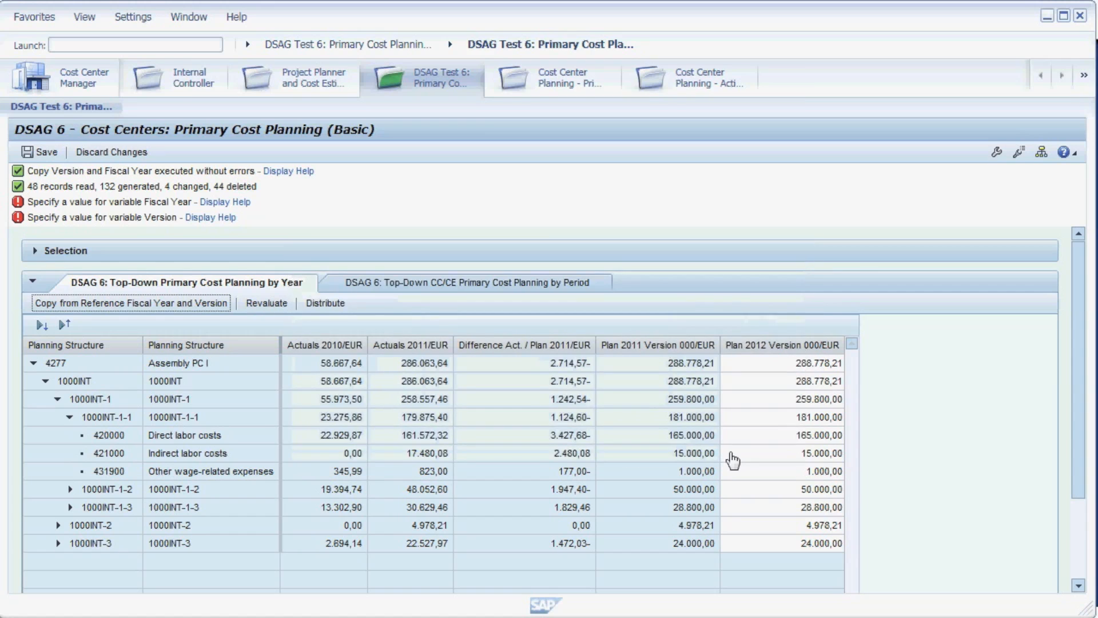
mouse_move(708, 380)
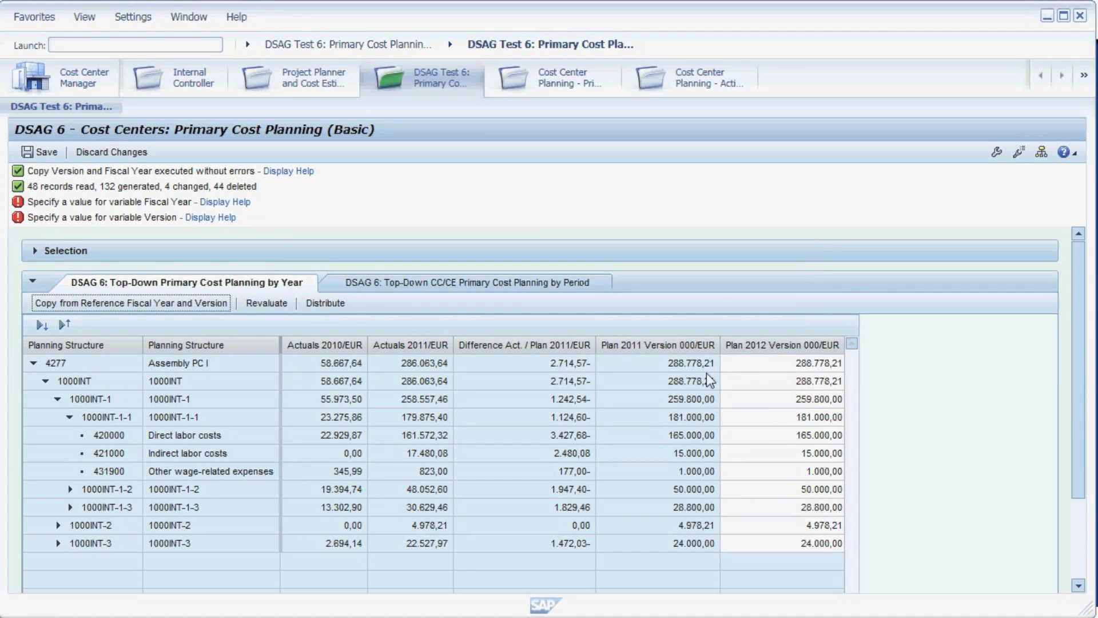
mouse_move(720, 553)
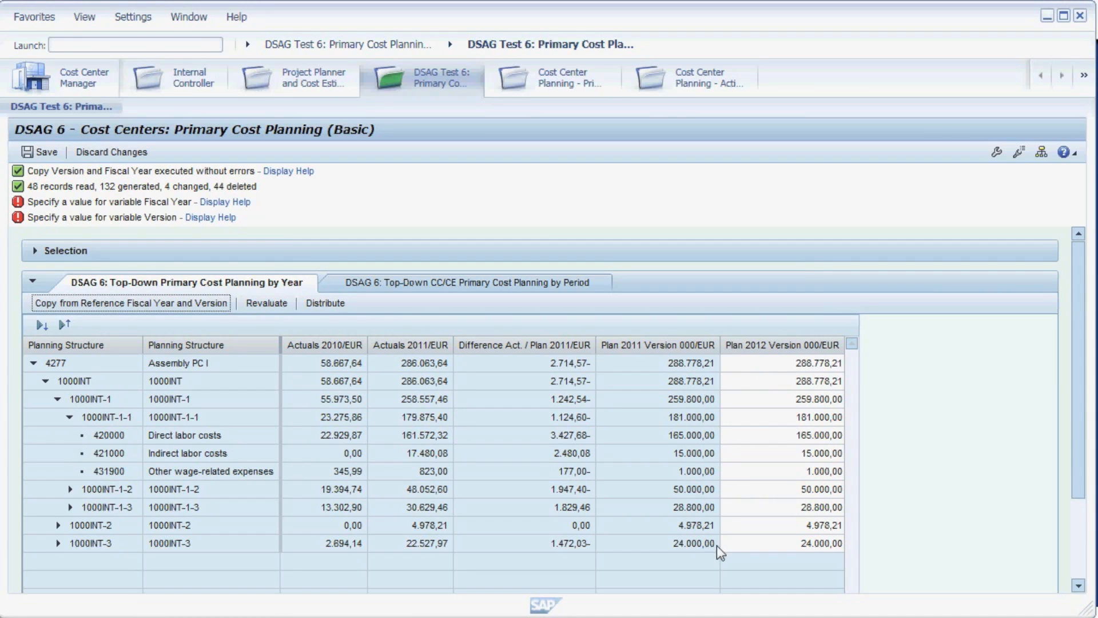
mouse_move(727, 547)
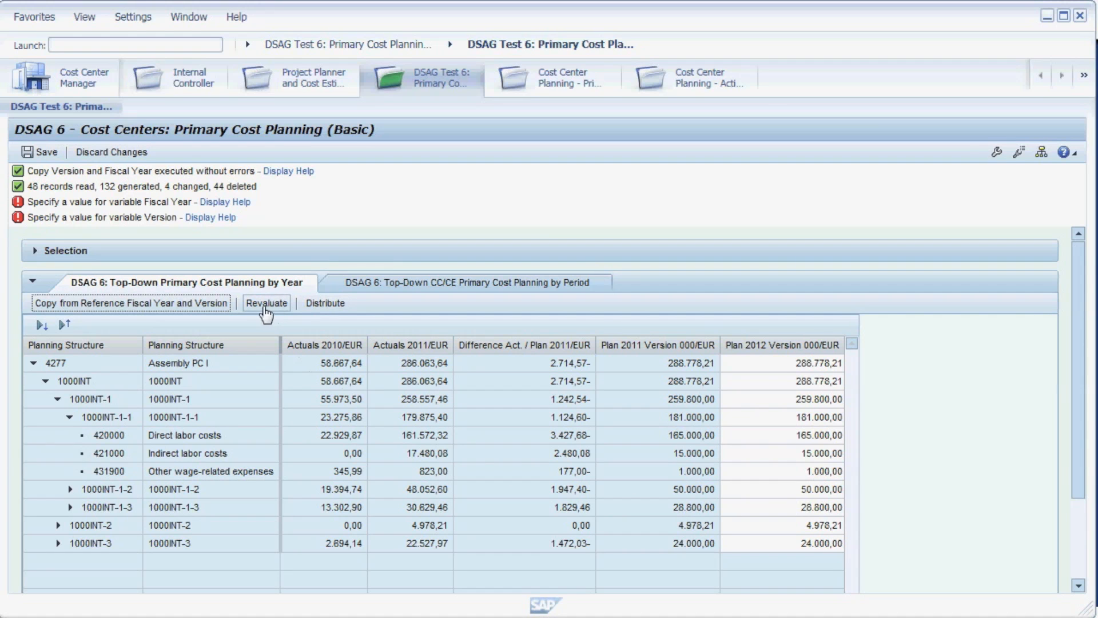
Step: Revalue Plan 2012 by a -10% factor, bringing Assembly PC I to 259,900.39 EUR
left_click(266, 303)
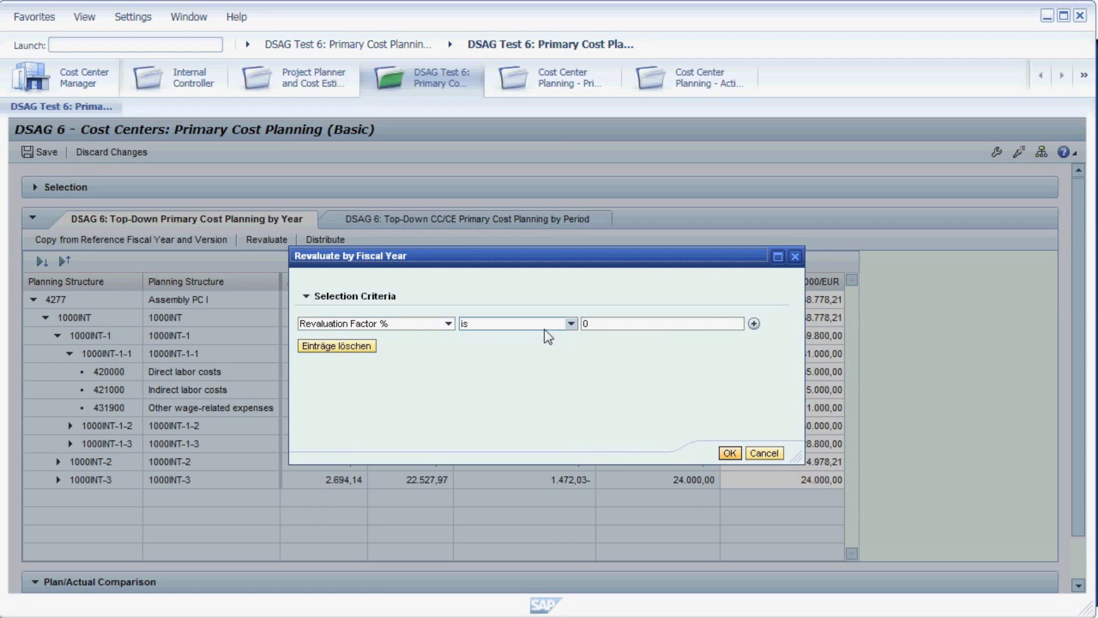
type("-10")
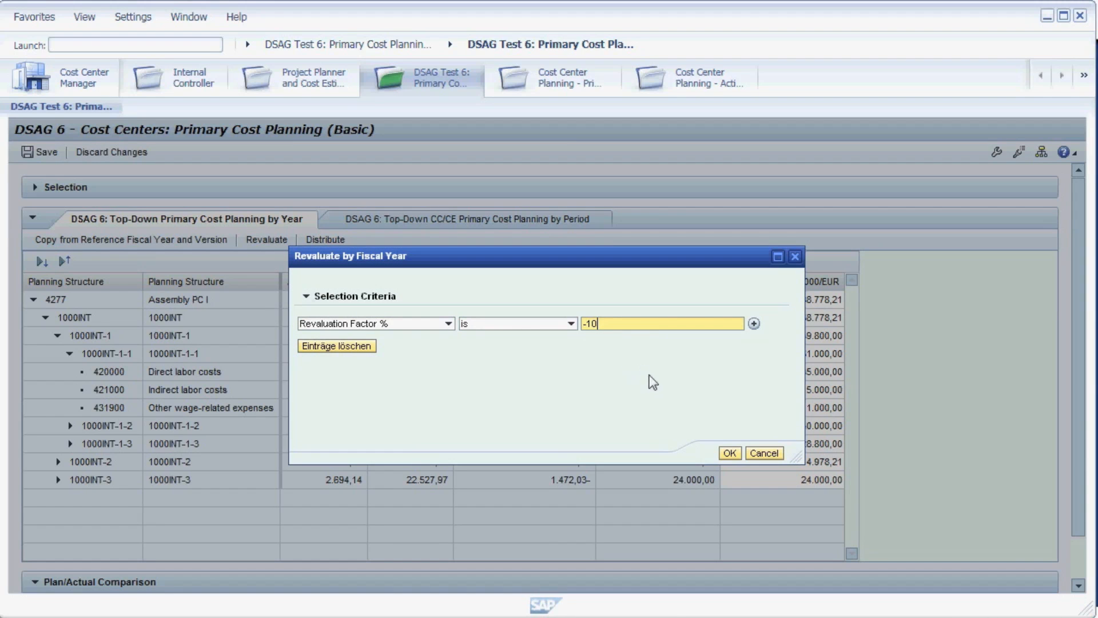
left_click(728, 453)
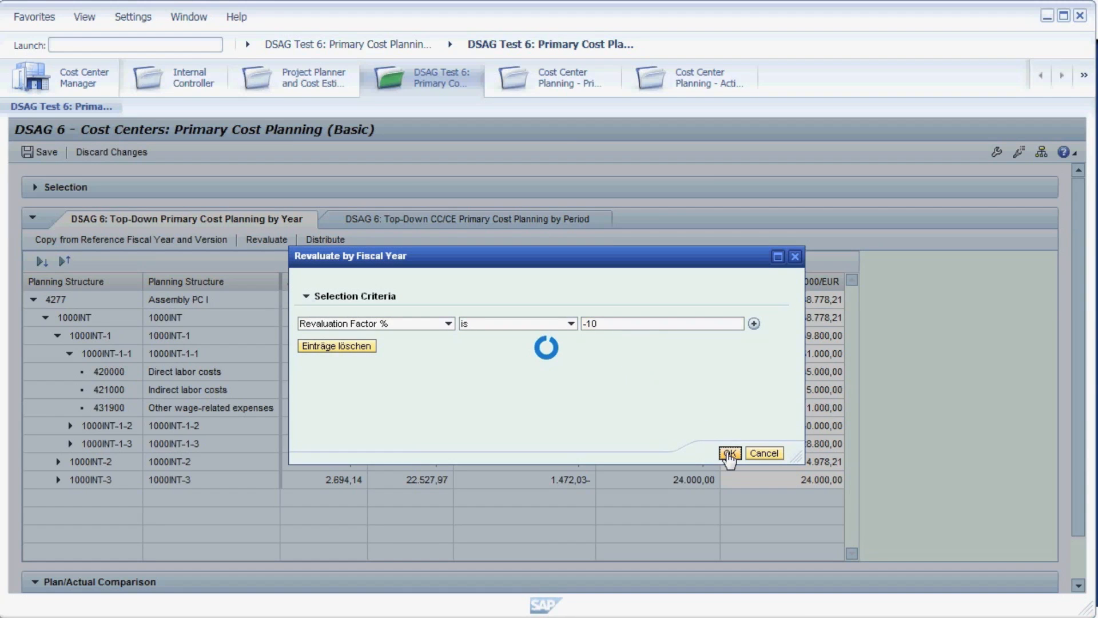
left_click(729, 452)
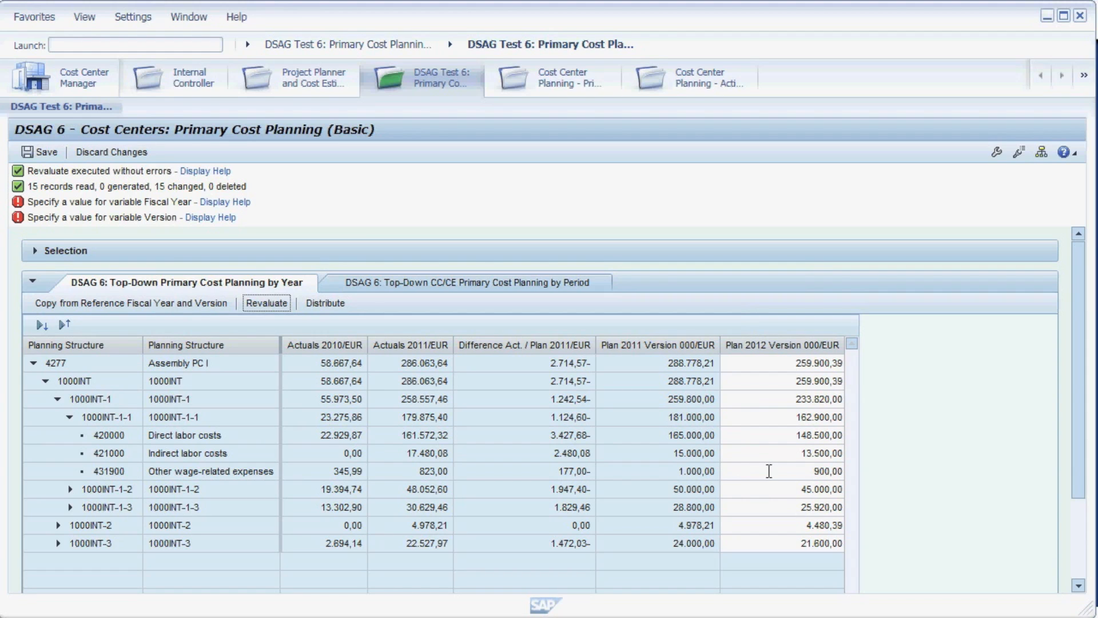
mouse_move(798, 525)
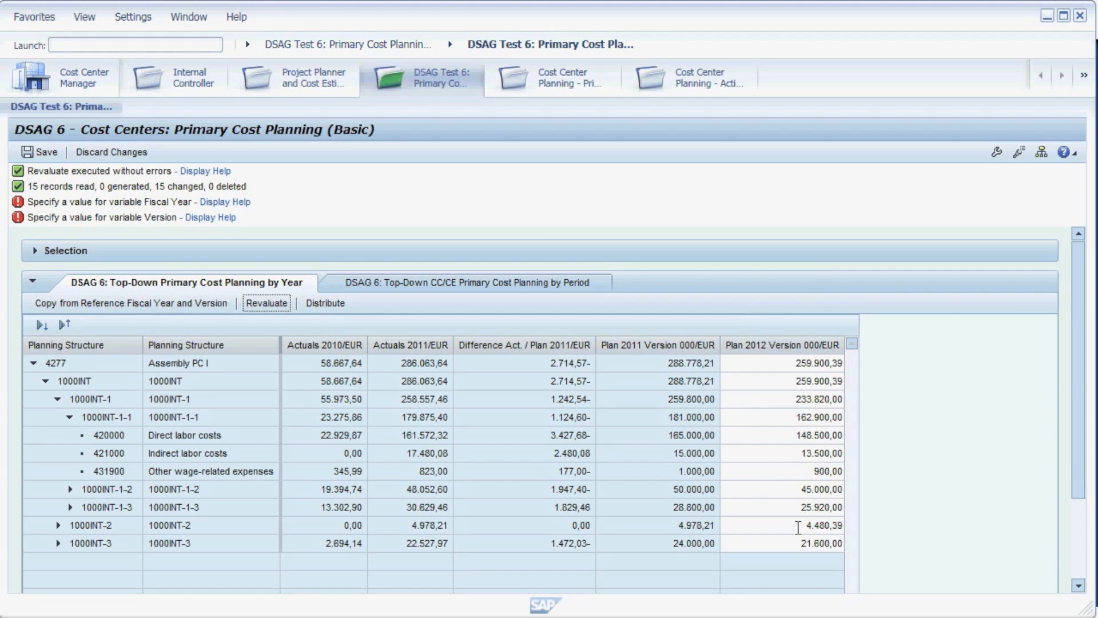
mouse_move(219, 440)
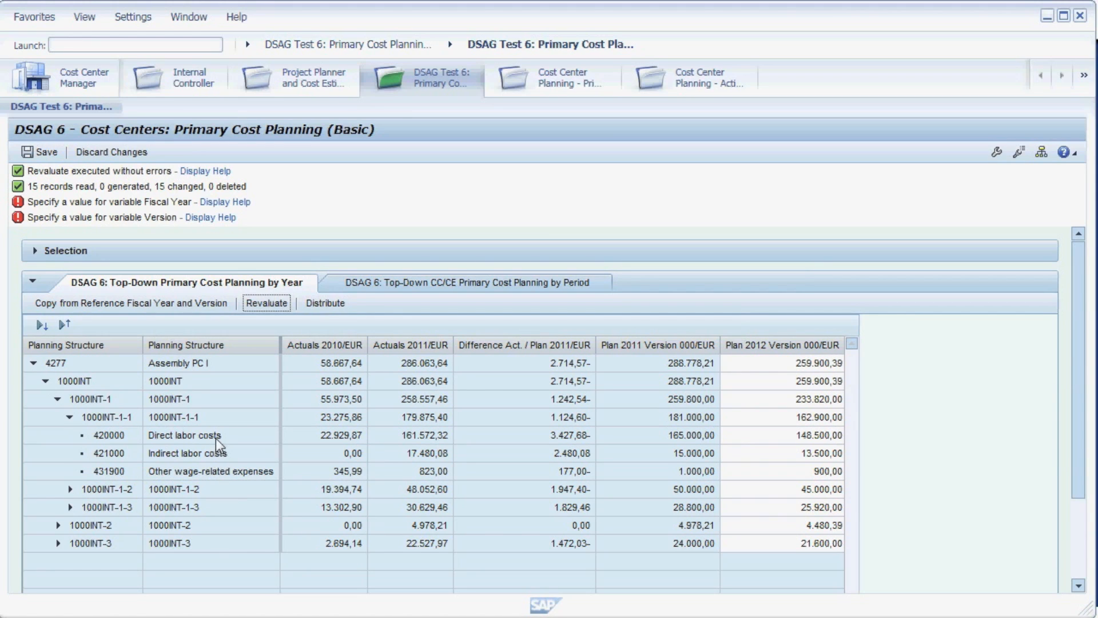
mouse_move(234, 478)
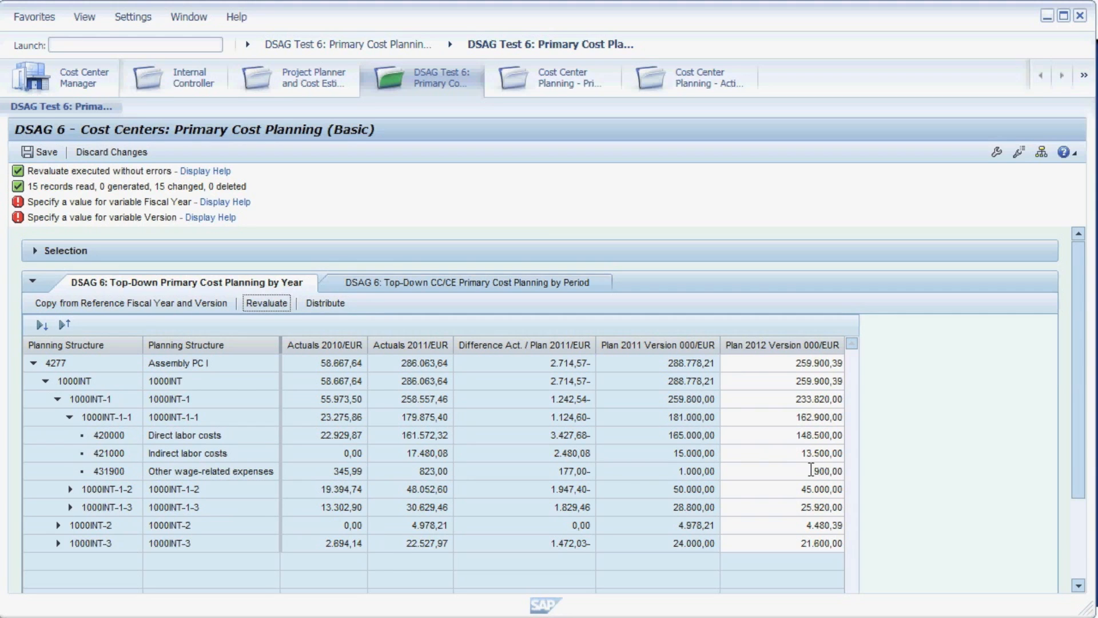
left_click(781, 471)
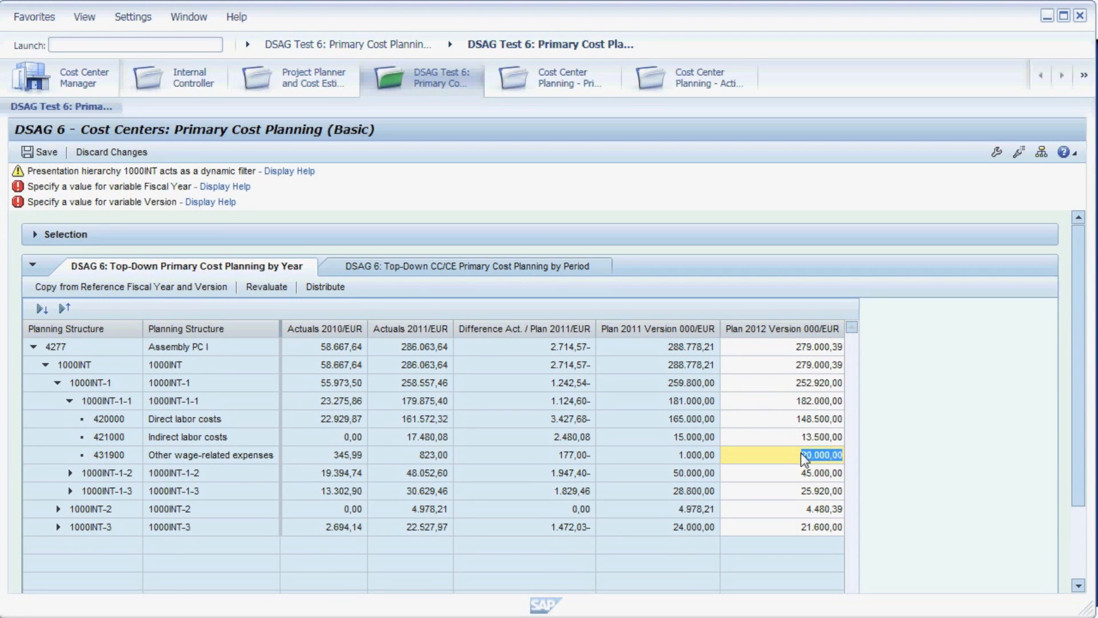
mouse_move(796, 413)
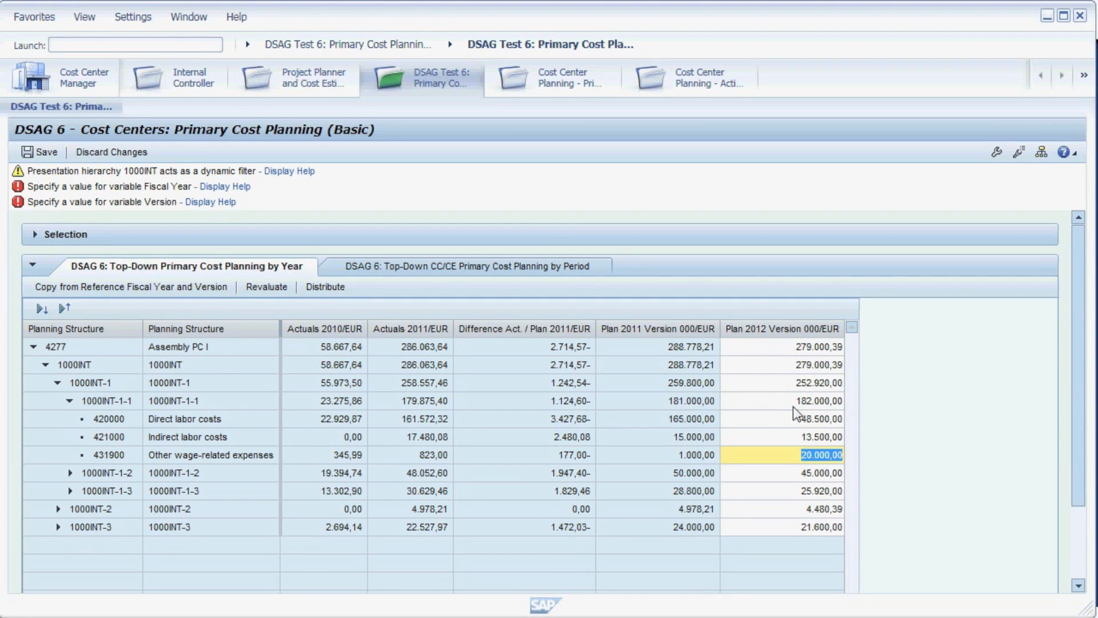
mouse_move(825, 430)
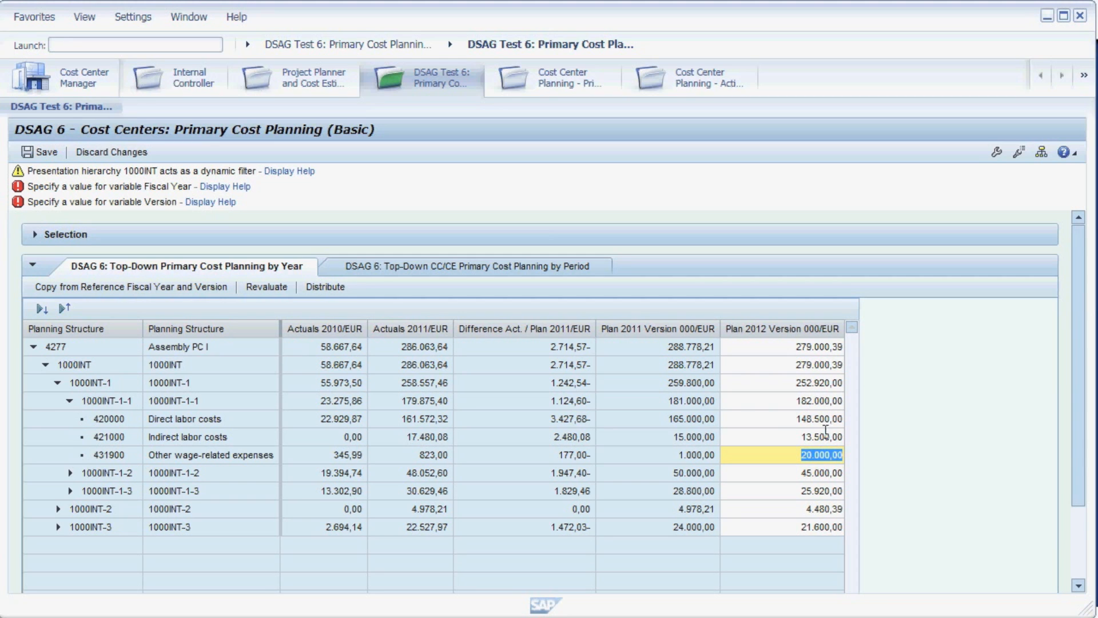
Step: Enter 40000 as the Plan 2012 indirect labor costs (421000), then 50000
left_click(780, 437)
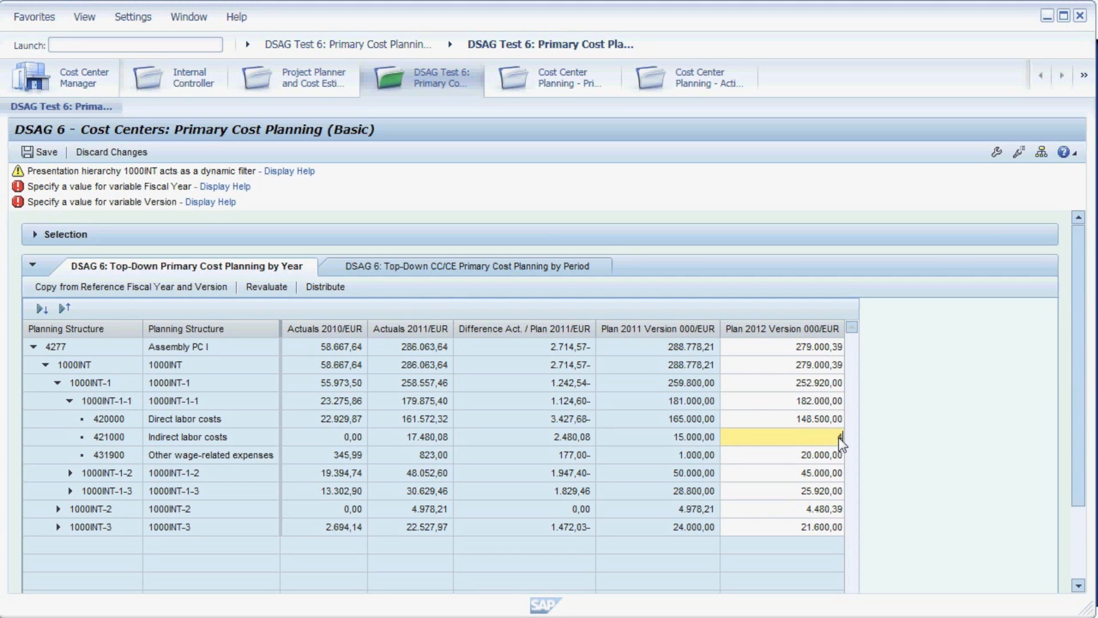
type("400000,00")
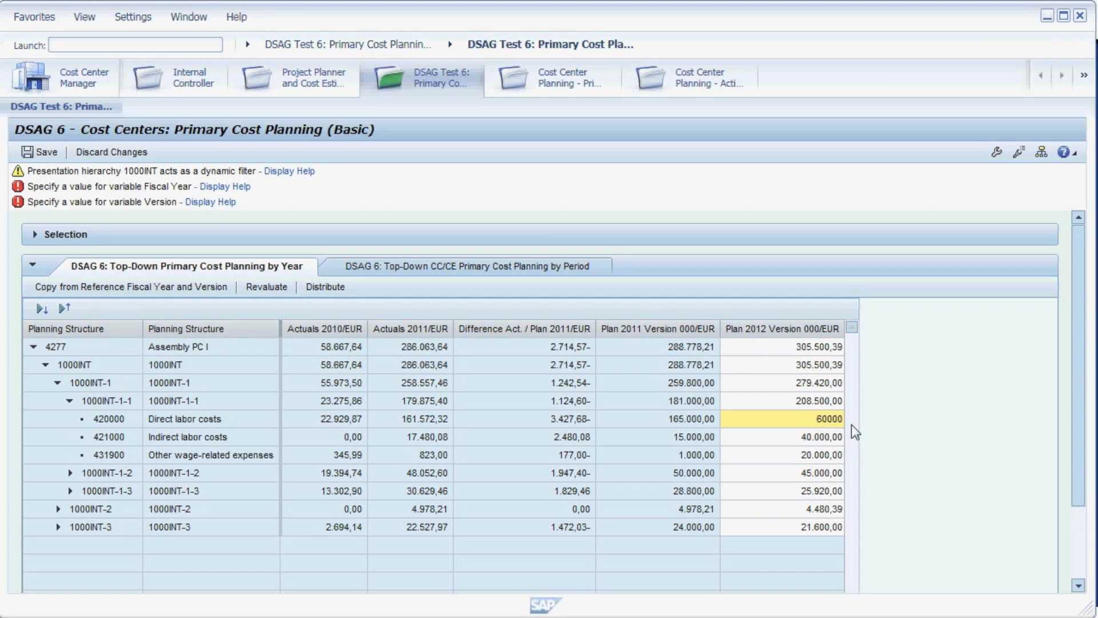
type("50000")
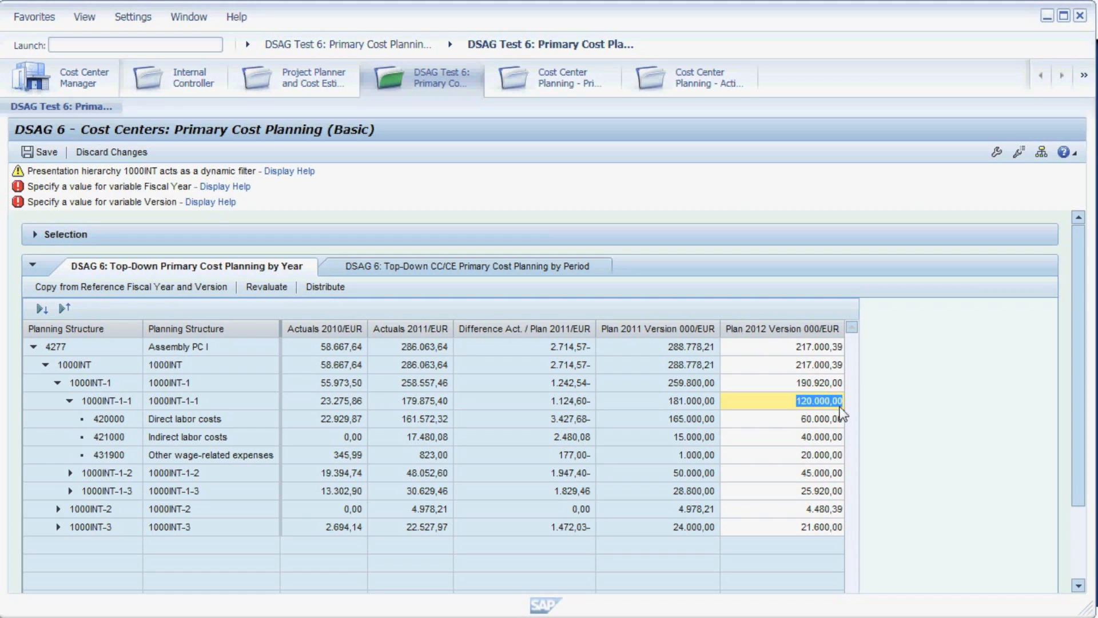
Step: Type 2400 into a Plan 2012 labor cost cell under 1000INT-1-1
type("2400")
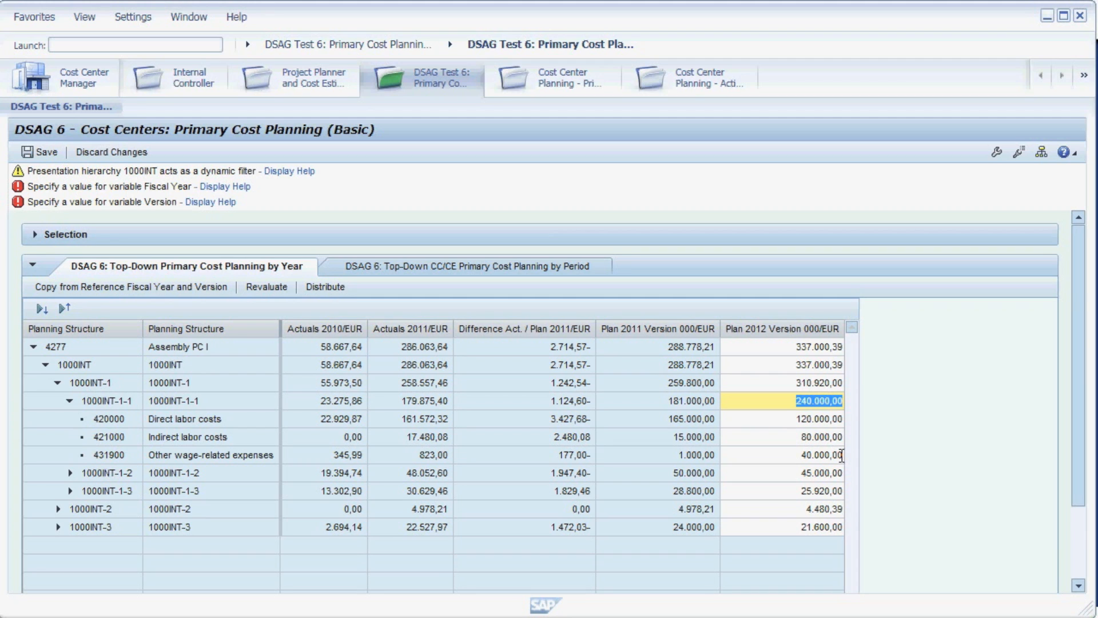
mouse_move(565, 331)
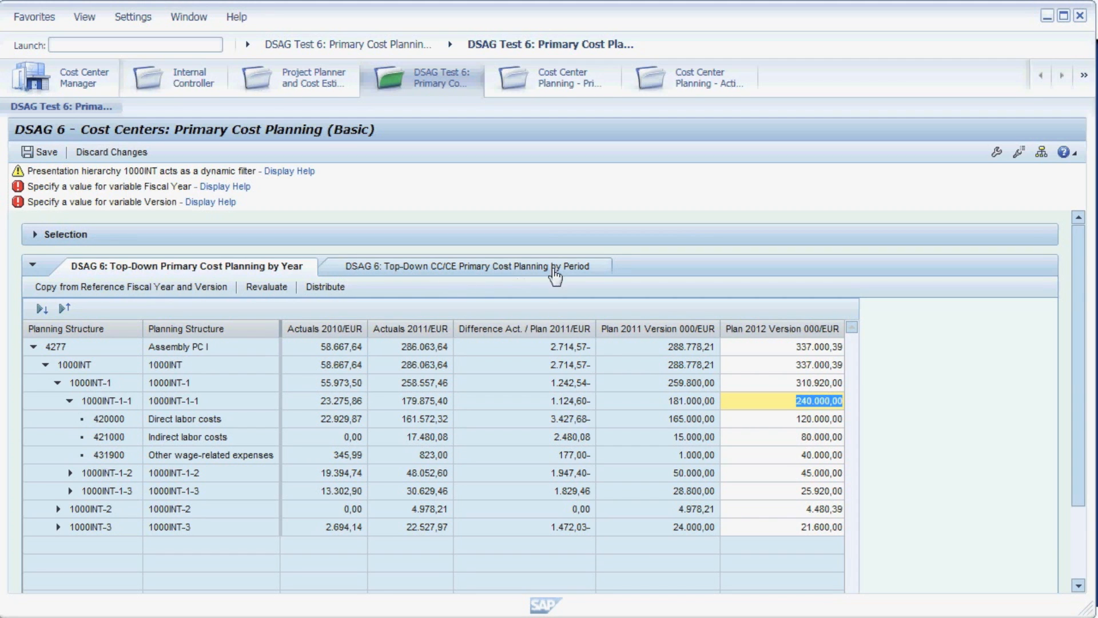
mouse_move(371, 274)
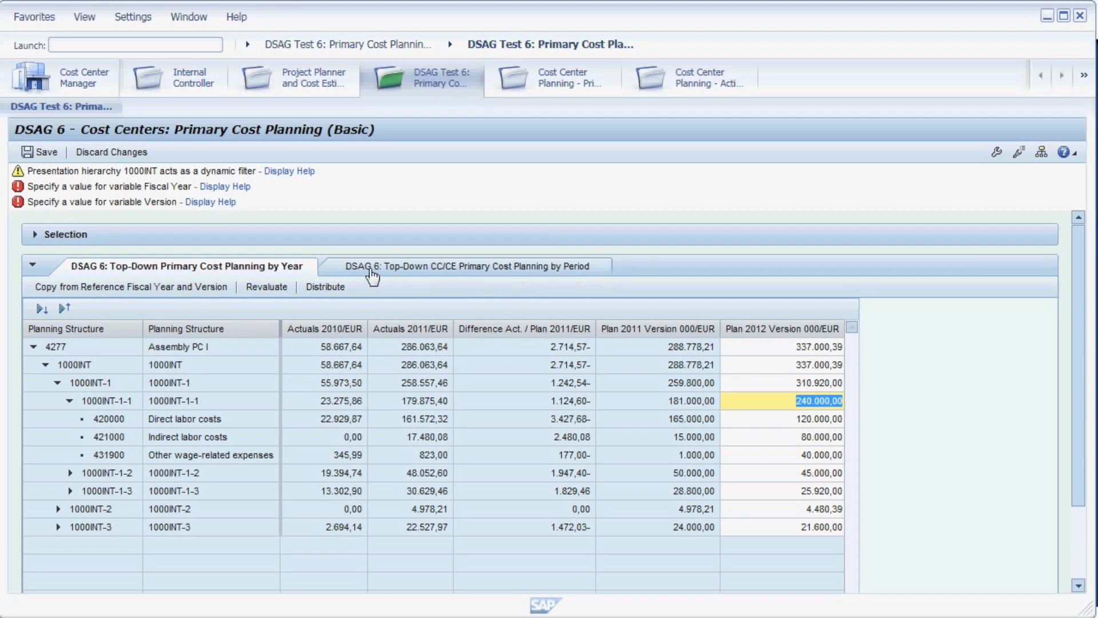
Step: Switch to the by-period planning tab and expand 1000INT-1 and 1000INT-1-1
left_click(465, 265)
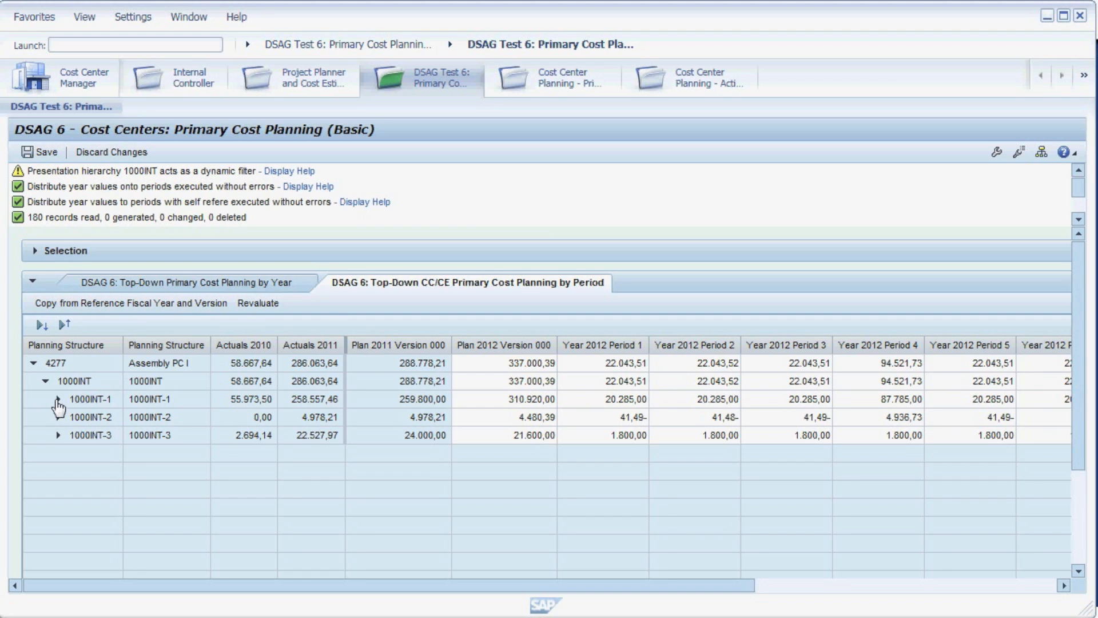
left_click(57, 399)
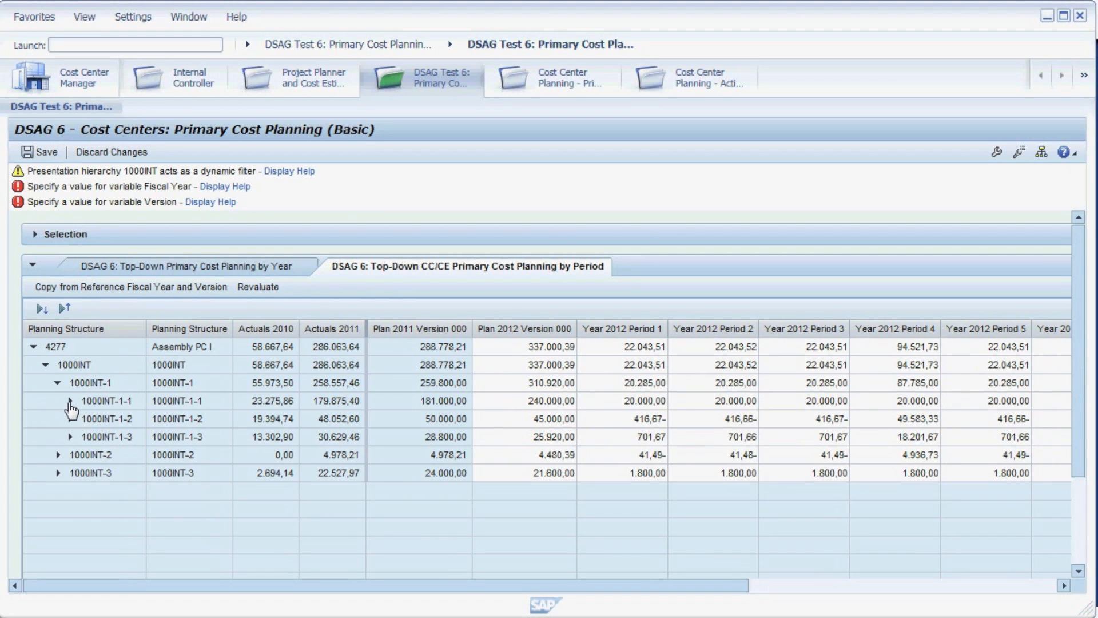
left_click(69, 401)
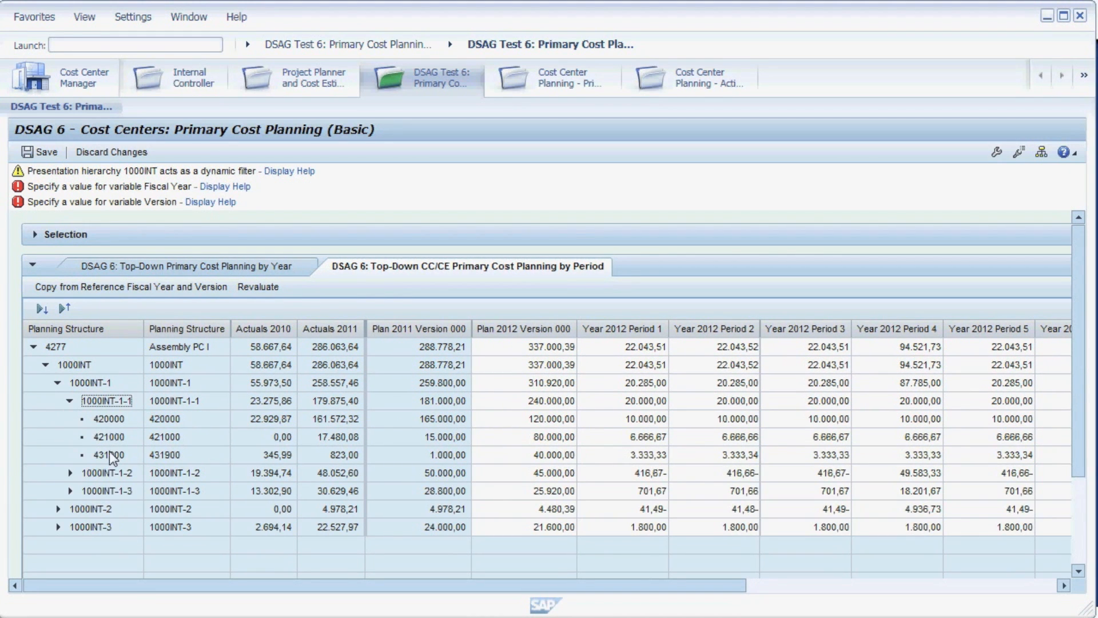
mouse_move(261, 340)
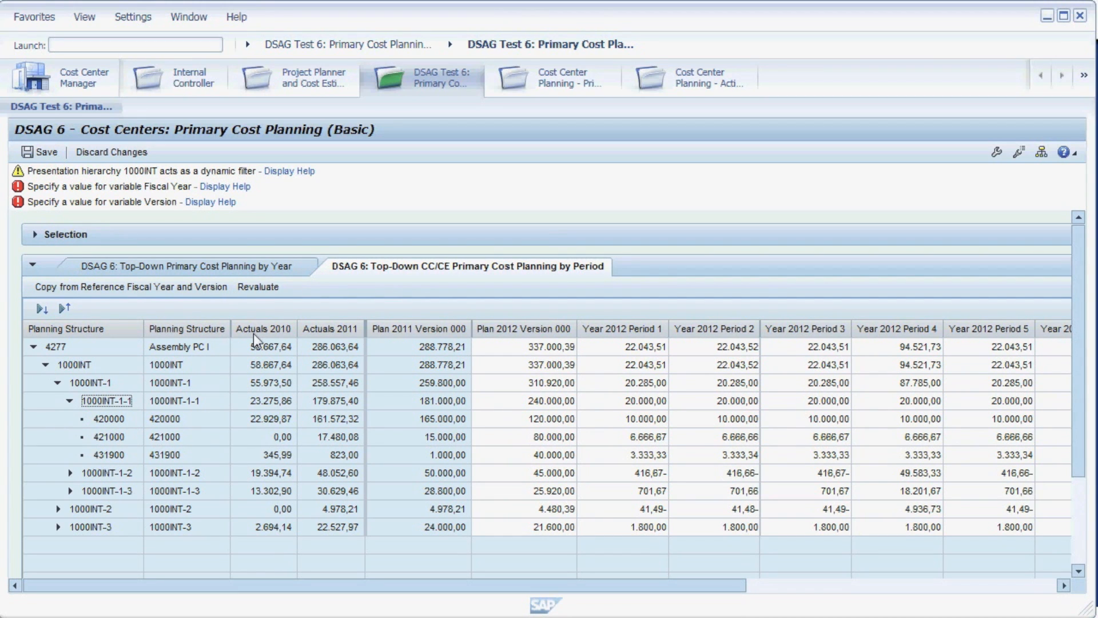
mouse_move(294, 343)
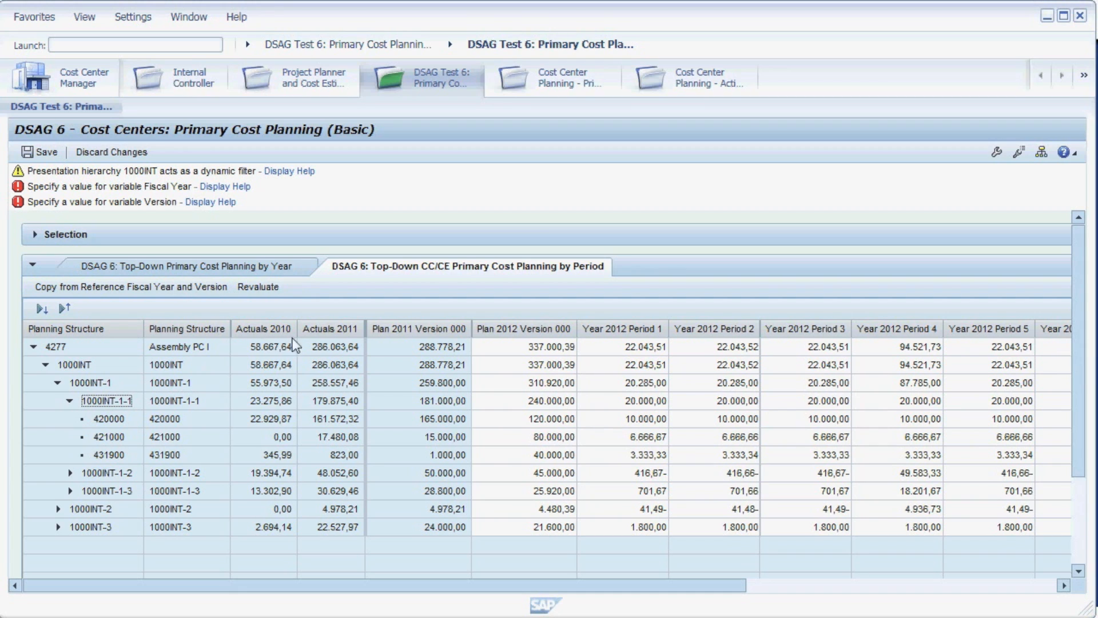
mouse_move(330, 336)
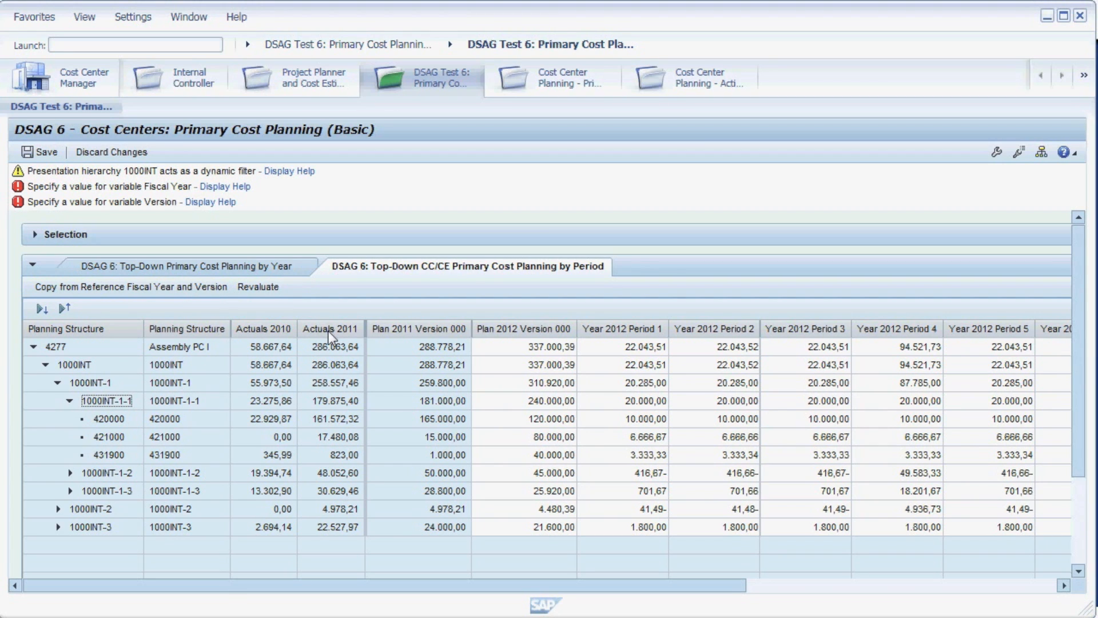
mouse_move(429, 341)
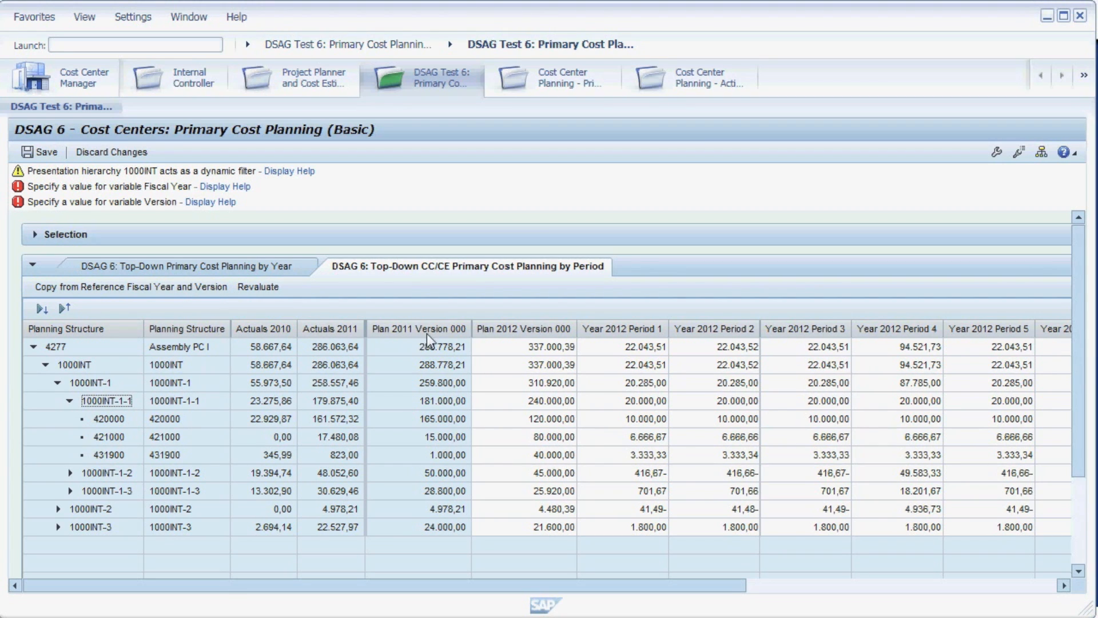
mouse_move(515, 343)
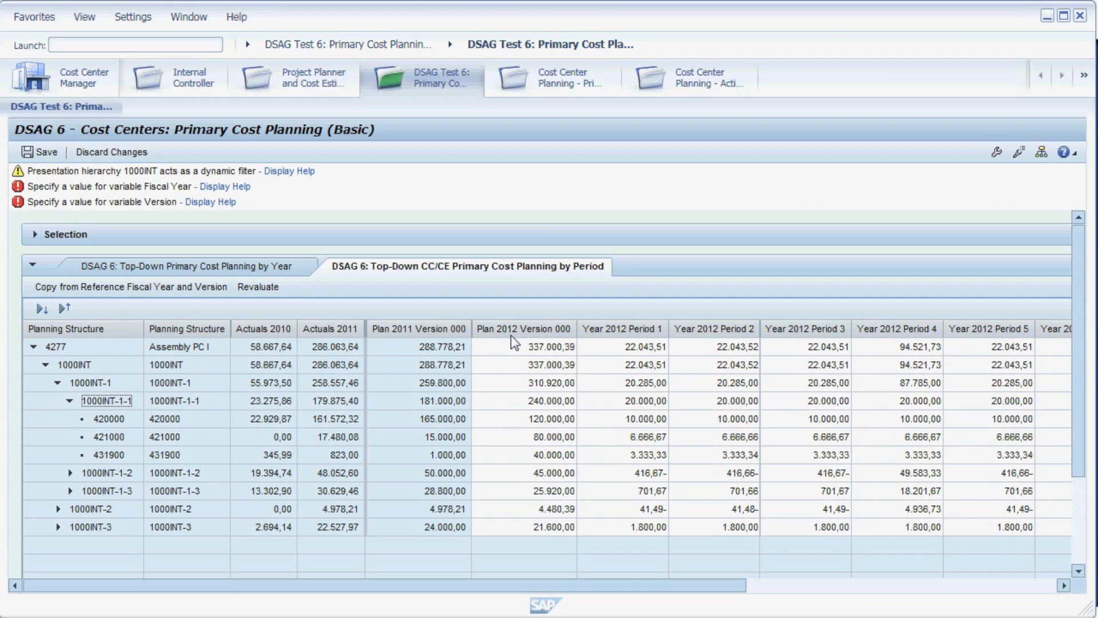
mouse_move(513, 387)
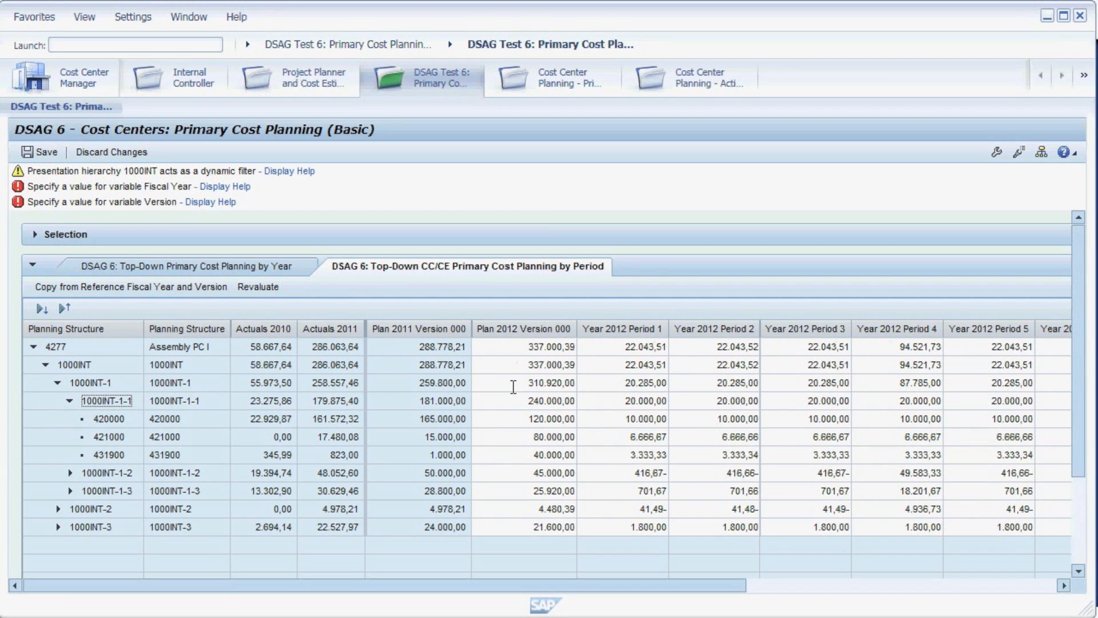
mouse_move(523, 434)
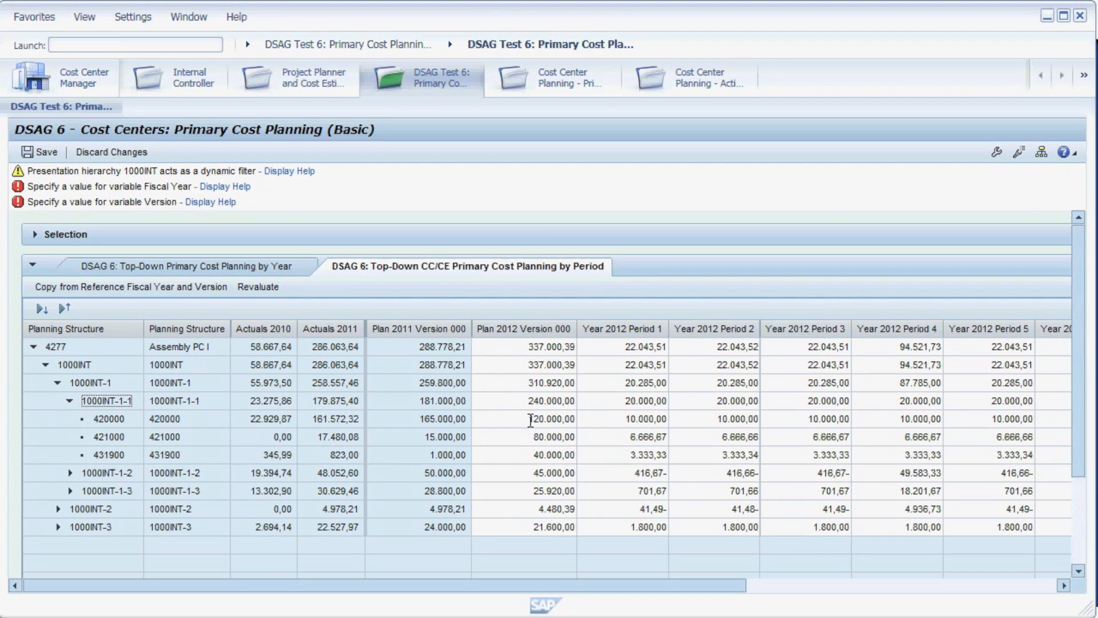
left_click(524, 419)
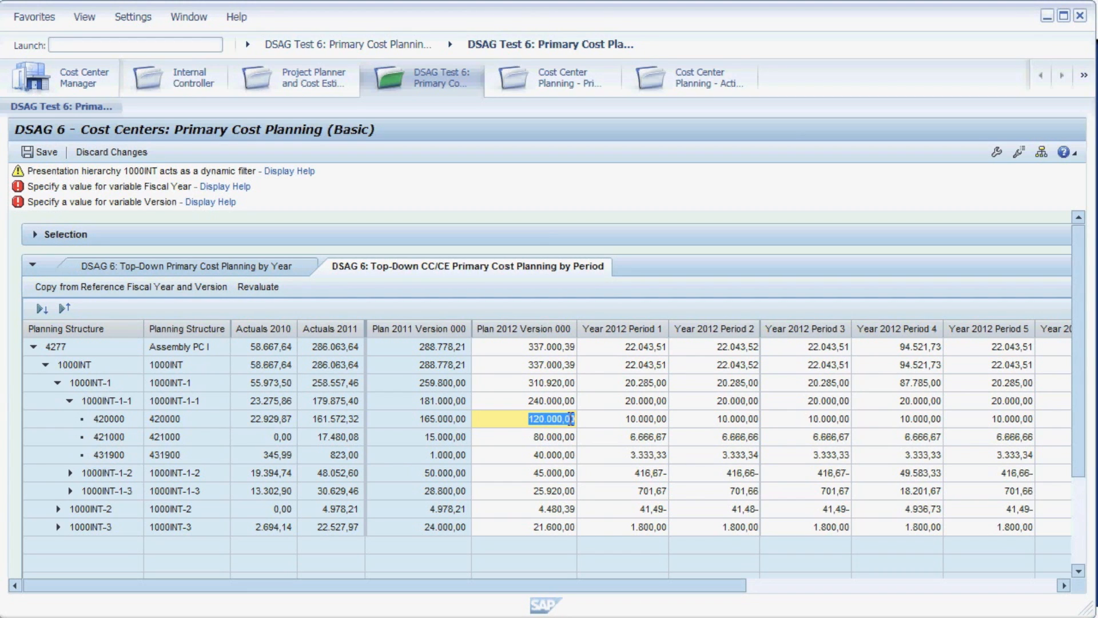
left_click(645, 419)
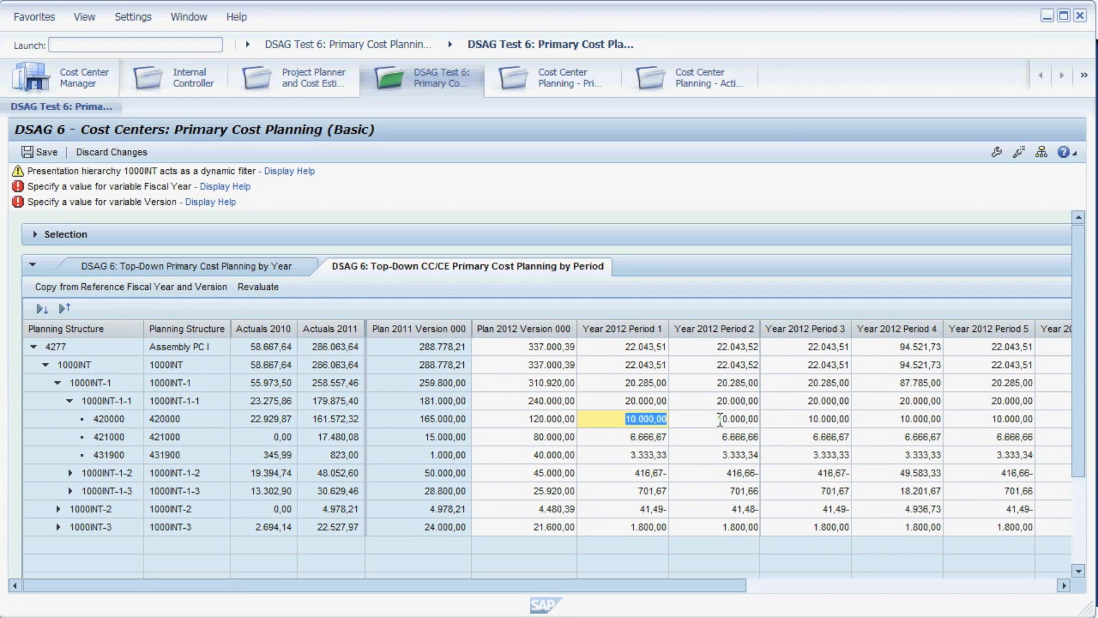
left_click(895, 419)
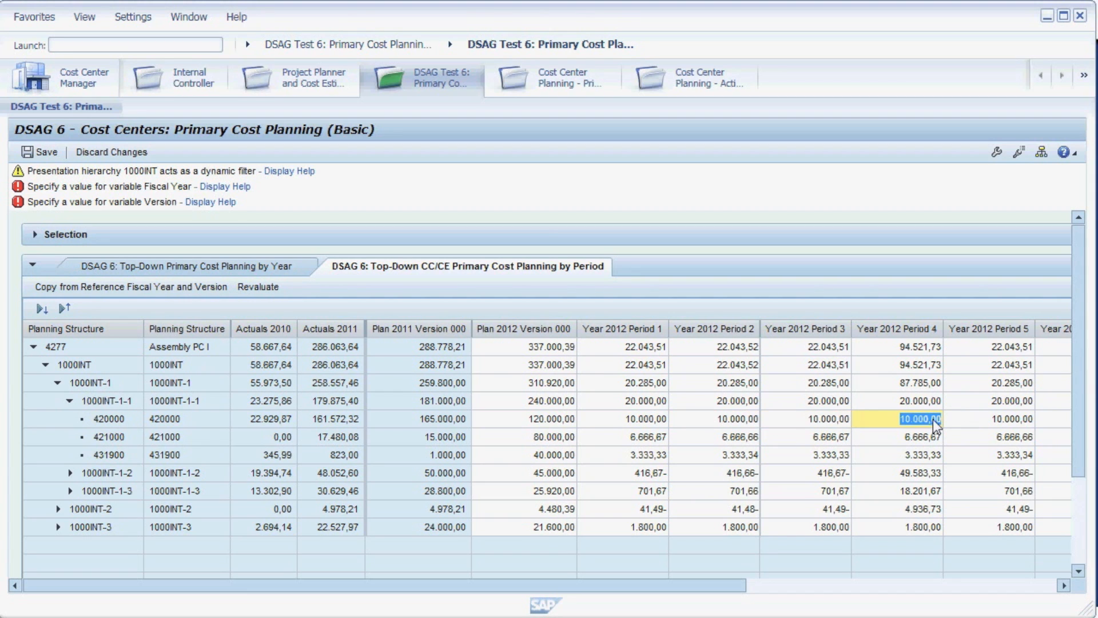
left_click(1014, 418)
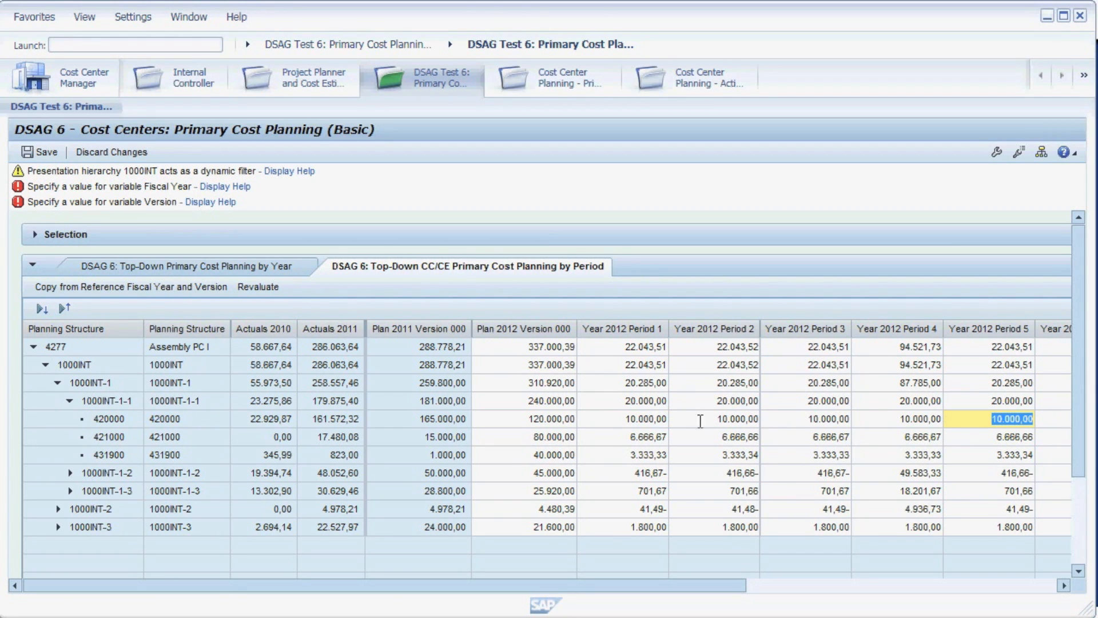
mouse_move(80, 318)
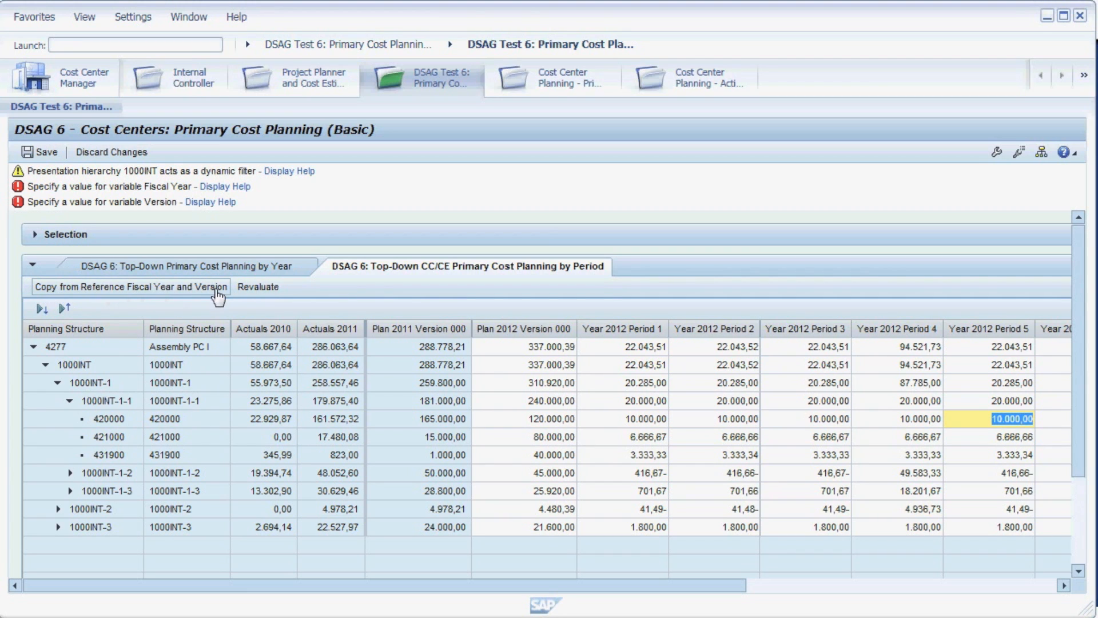
mouse_move(270, 294)
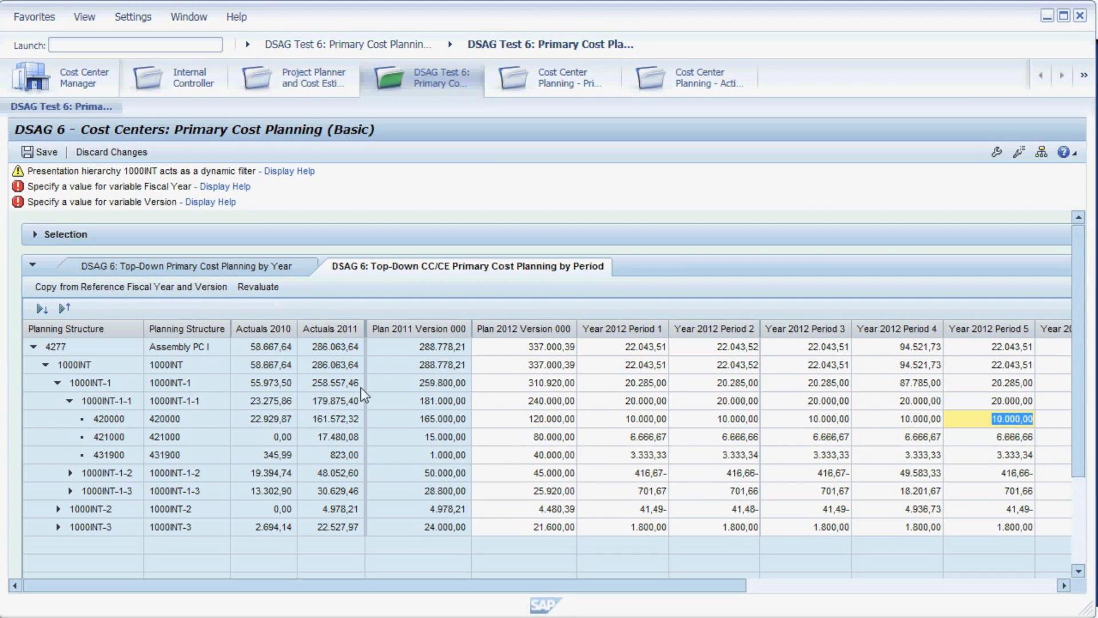
left_click(621, 418)
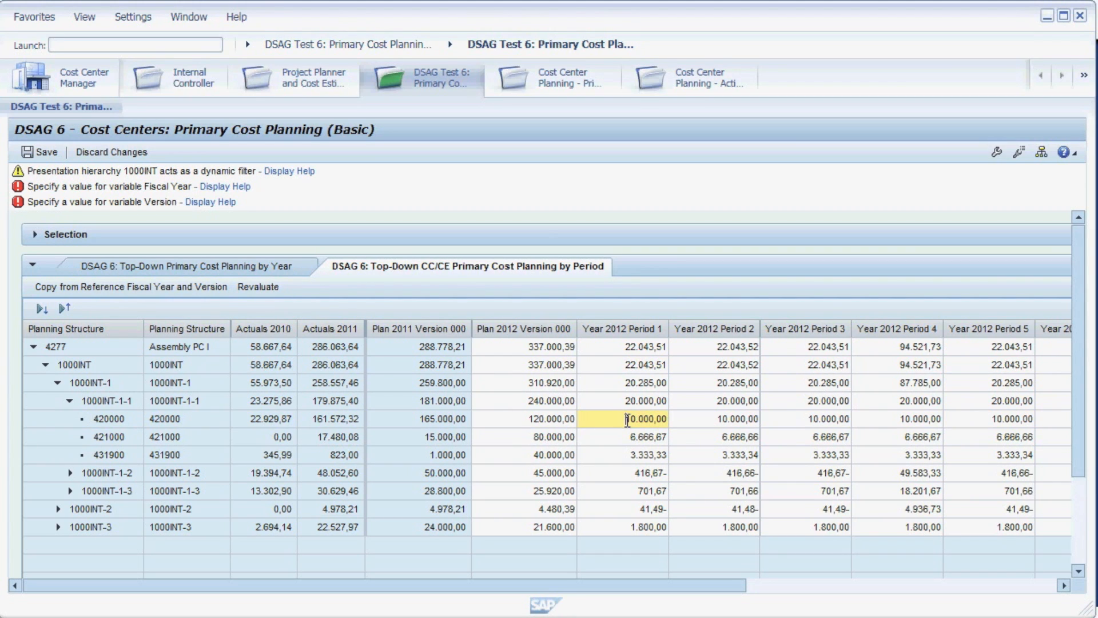
Step: Enter 5000 as the 2012 Period 1 amount for direct labor costs 420000
double_click(634, 419)
type("1")
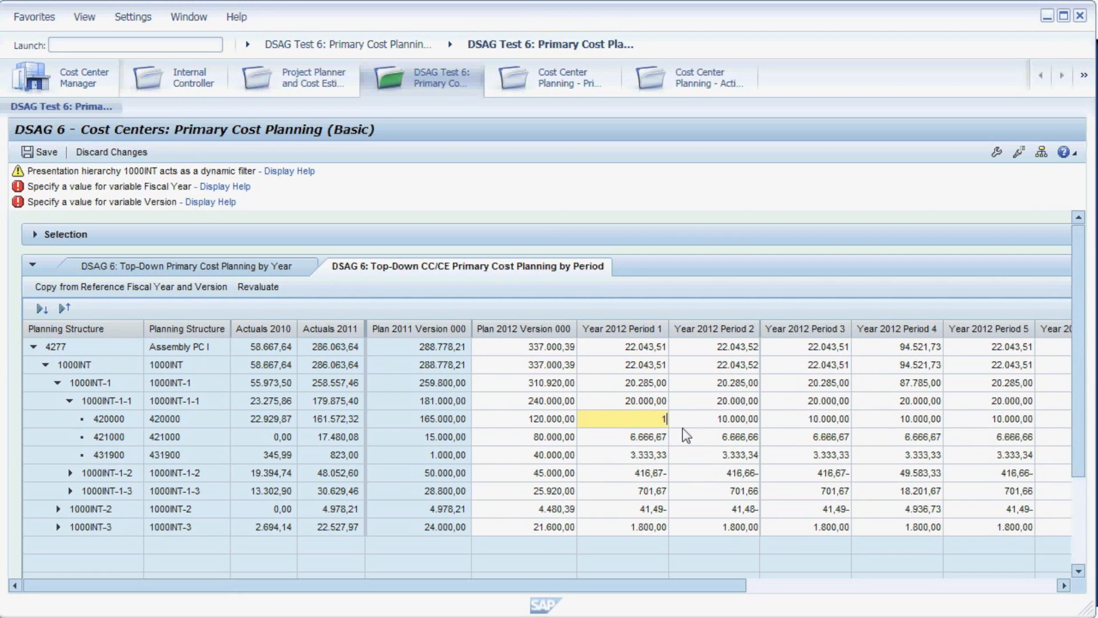
type("5000")
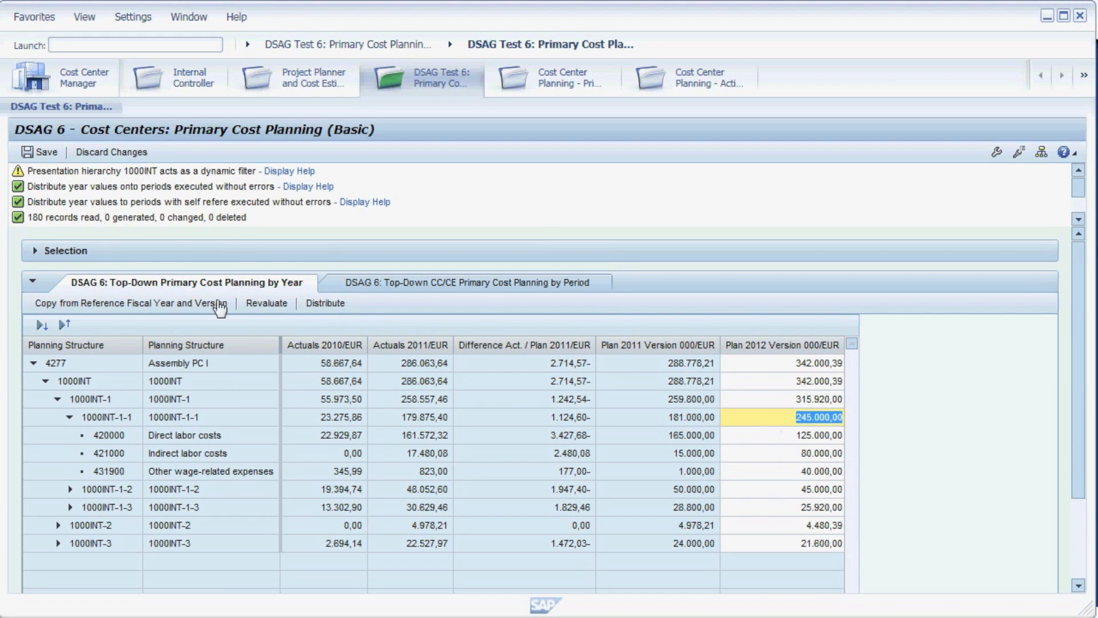
mouse_move(46, 152)
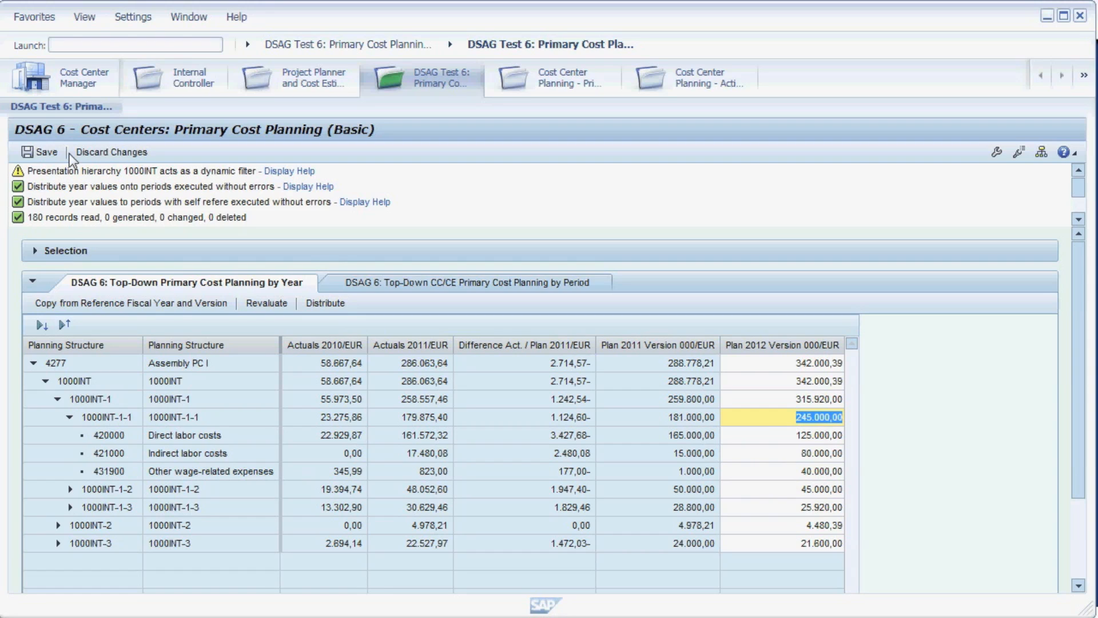
mouse_move(112, 155)
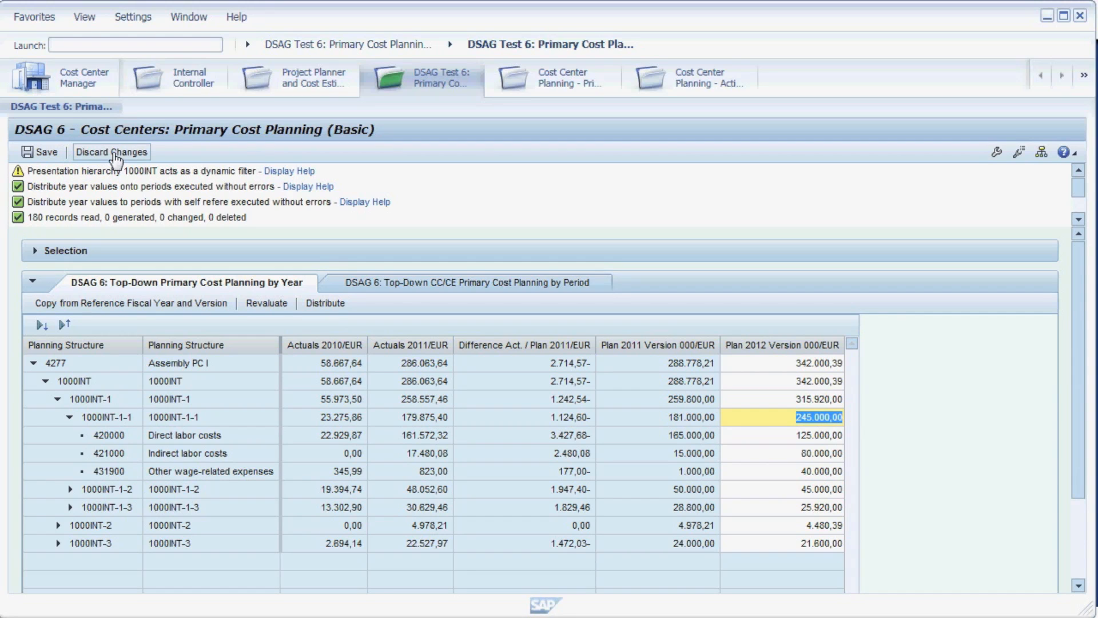